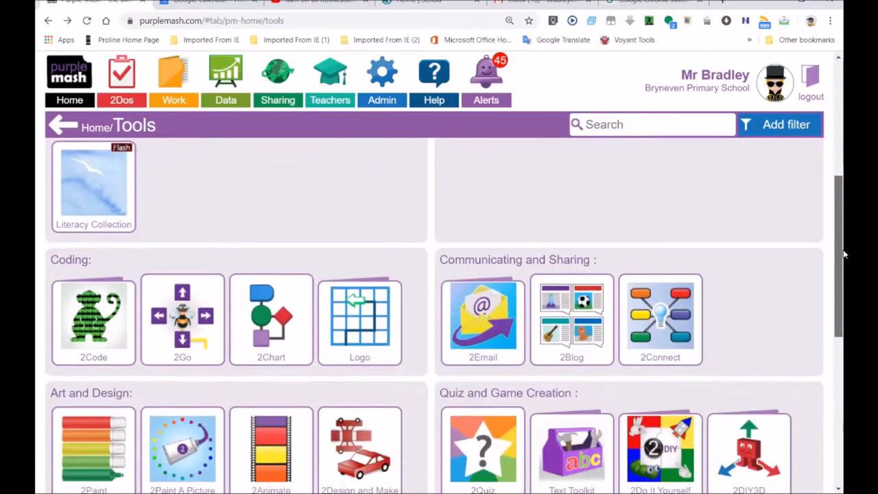
Step: Launch 2Animate from its tile to get a blank canvas with a four-frame film strip
scroll(down, 3)
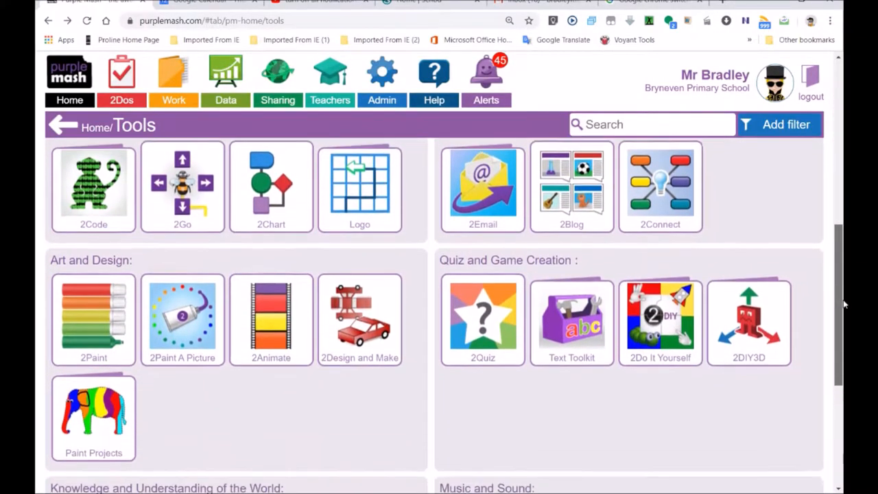
mouse_move(272, 316)
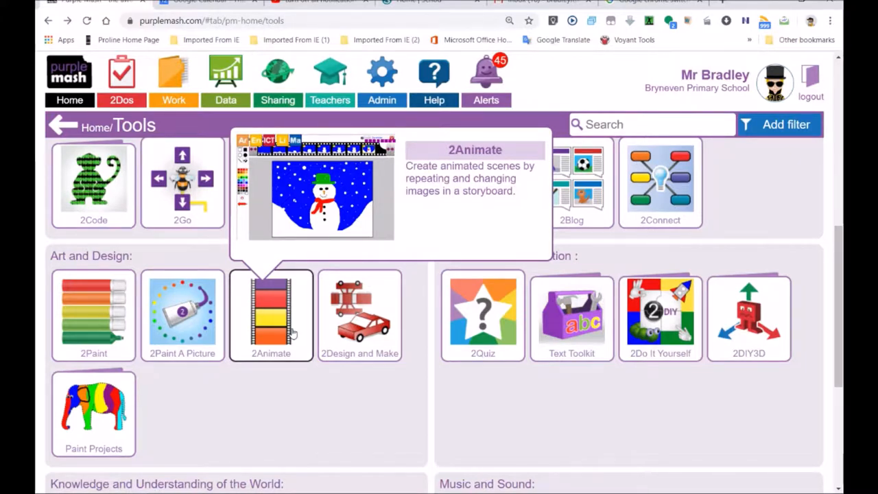
mouse_move(287, 335)
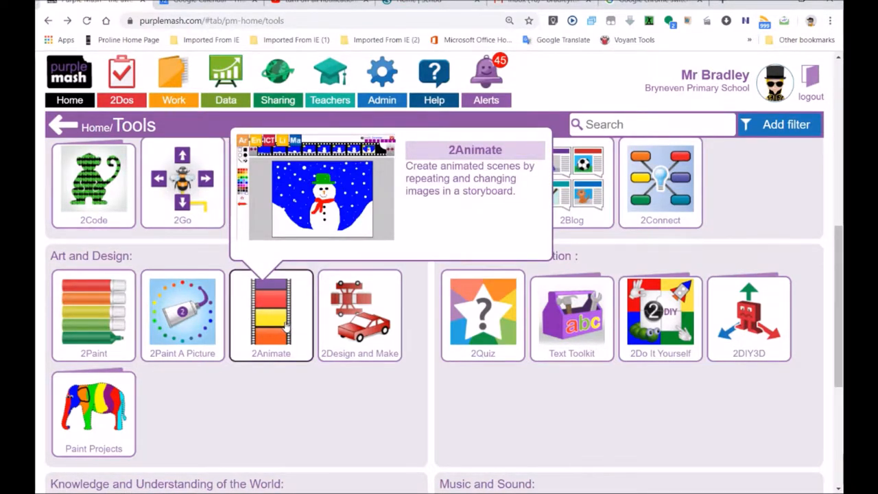
click(270, 316)
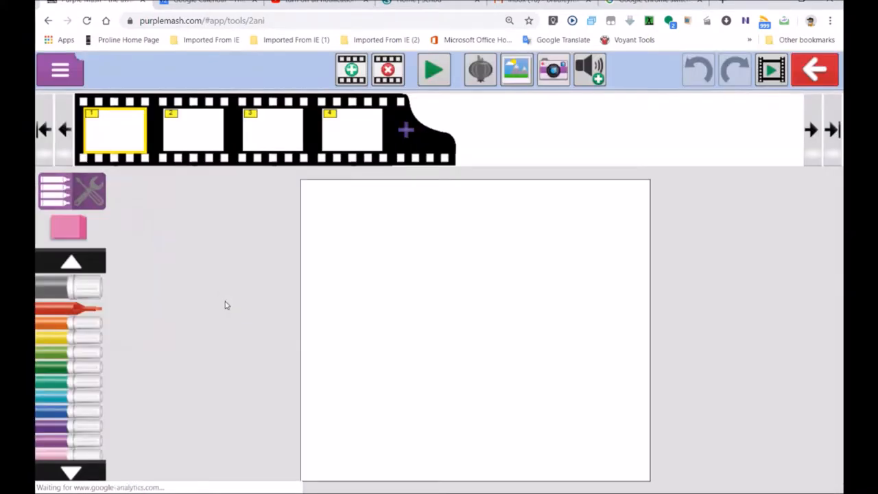
mouse_move(131, 285)
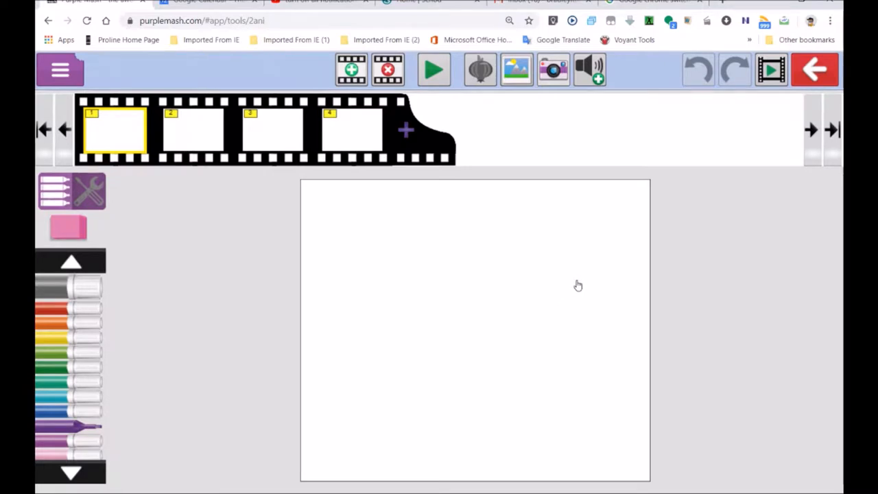
Step: Draw the bean's purple outline and give it purple pupils with white highlights
drag(576, 261, 382, 415)
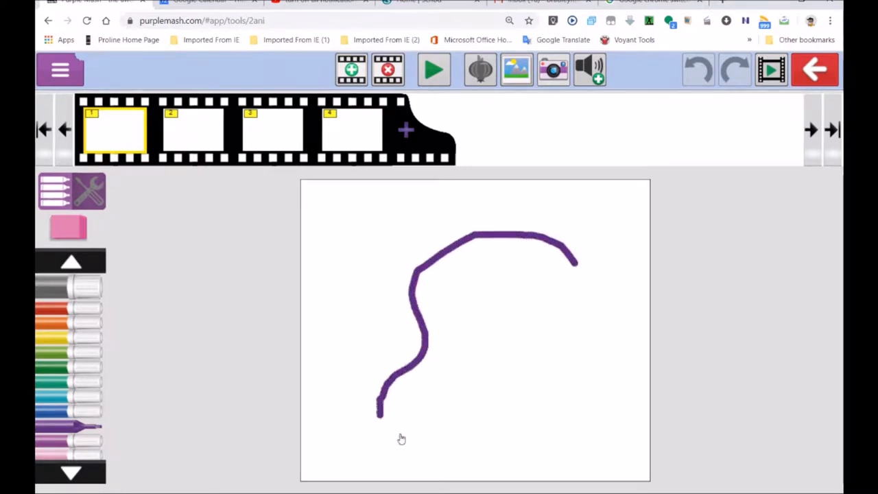
drag(382, 414, 576, 268)
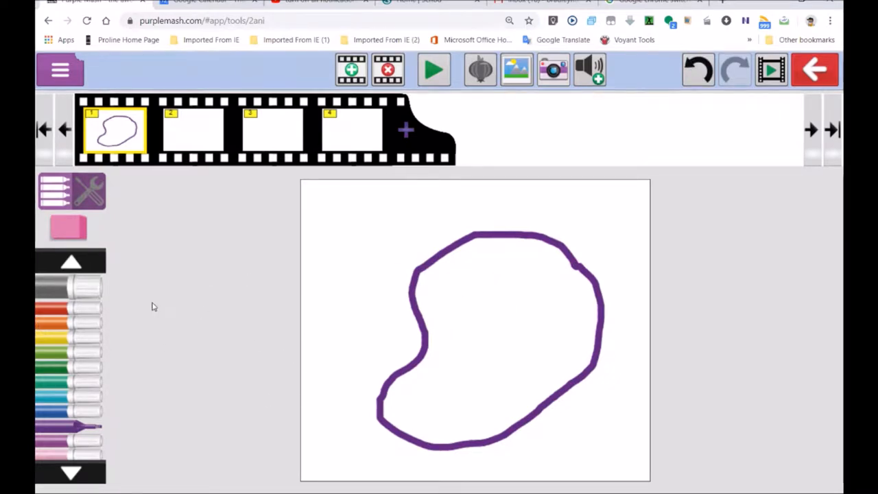
mouse_move(332, 362)
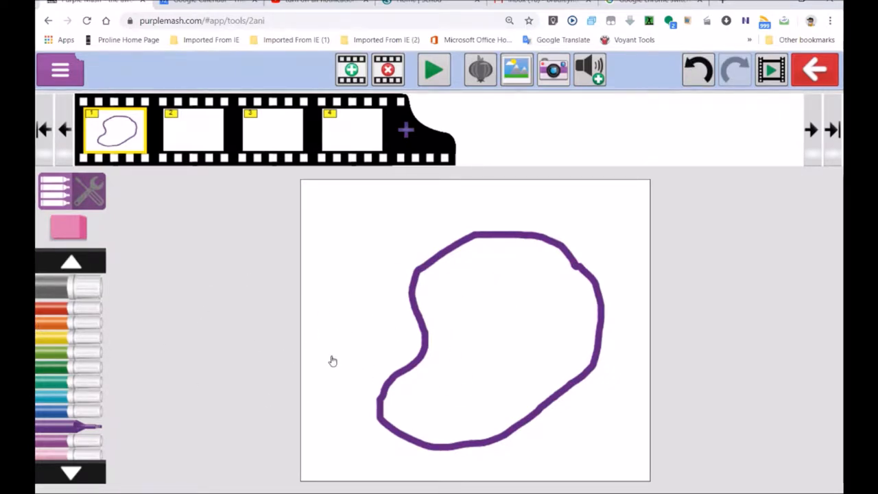
mouse_move(419, 354)
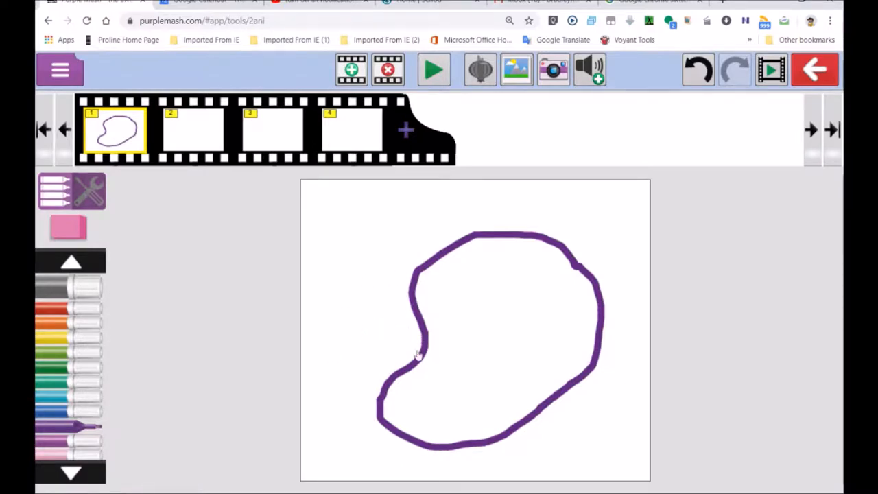
mouse_move(370, 327)
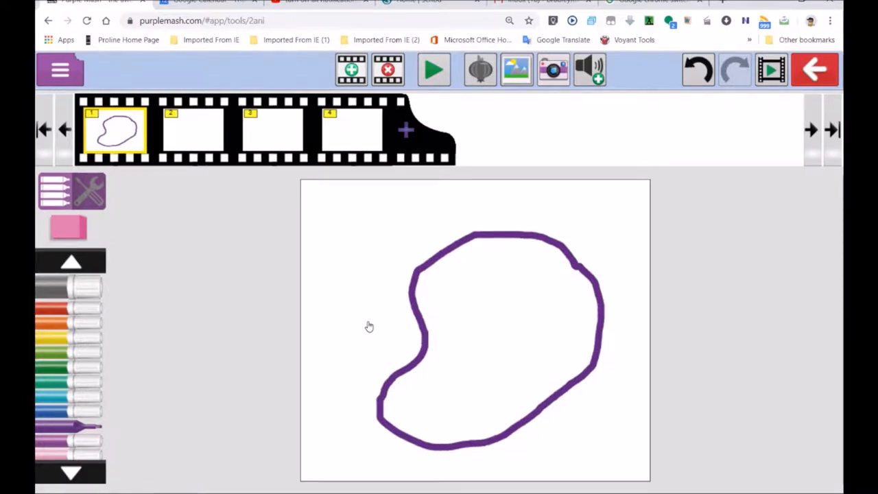
mouse_move(513, 293)
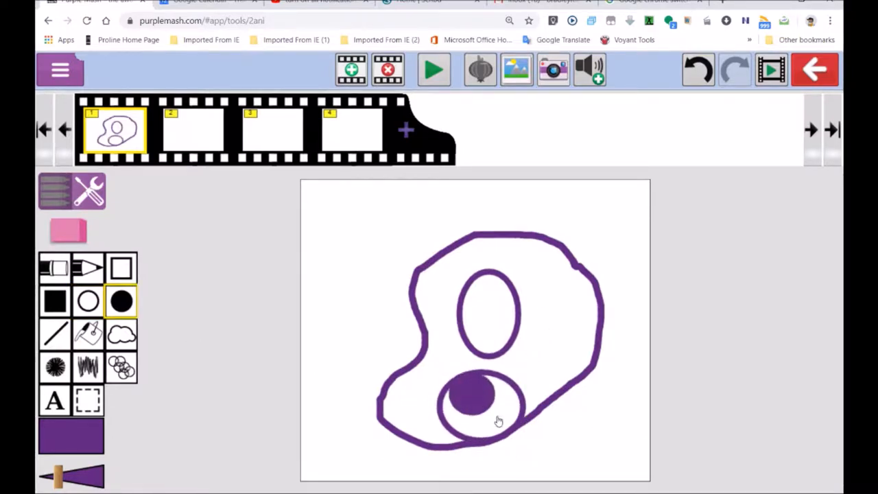
click(487, 304)
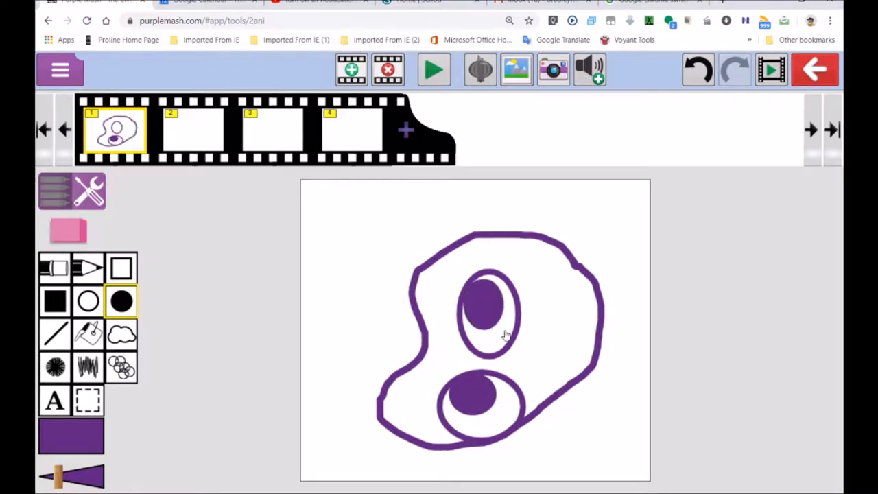
click(69, 231)
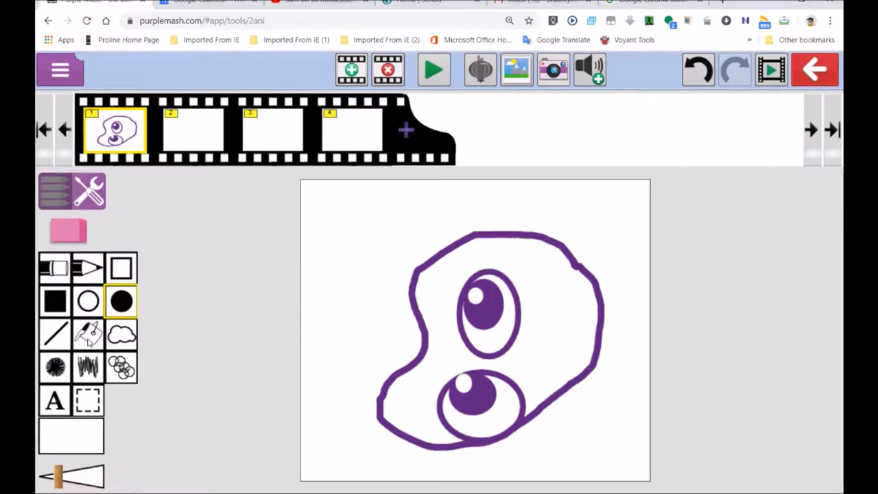
Step: Fill the bean's body with yellow
click(88, 334)
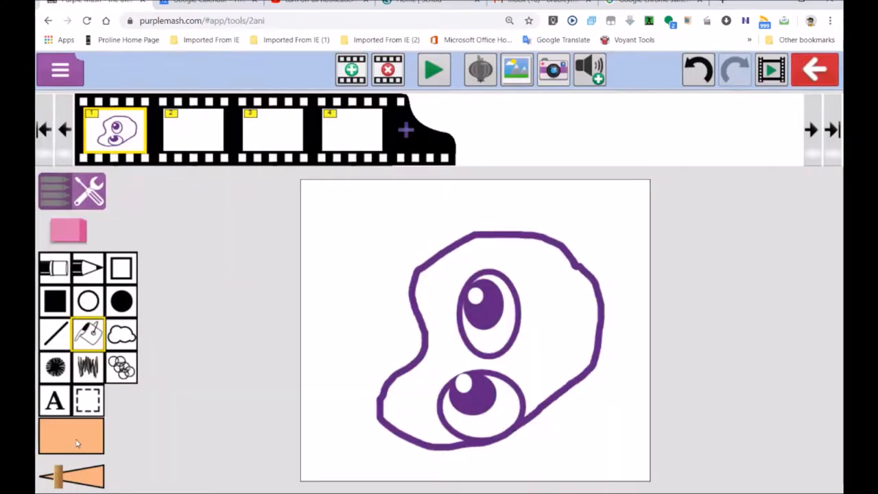
click(71, 436)
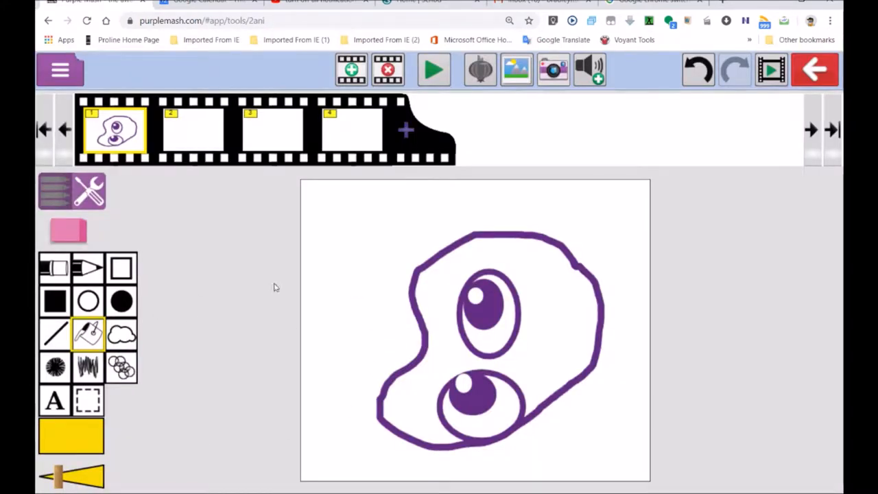
click(441, 384)
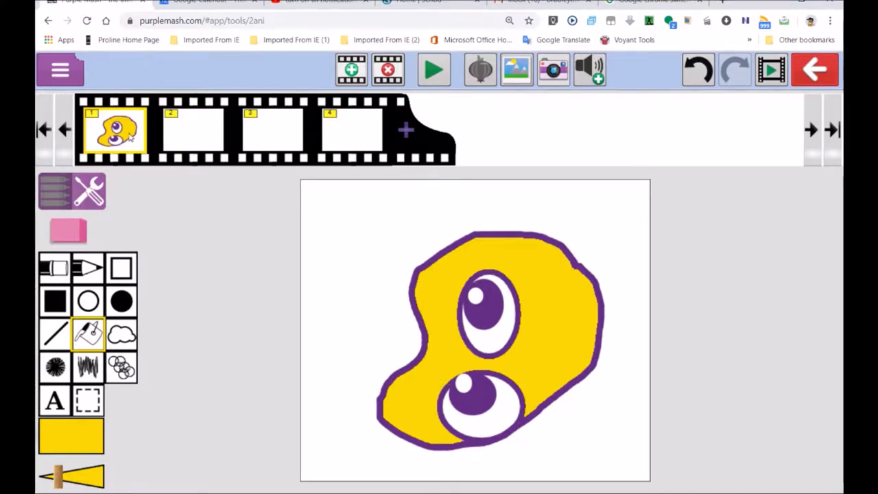
mouse_move(124, 134)
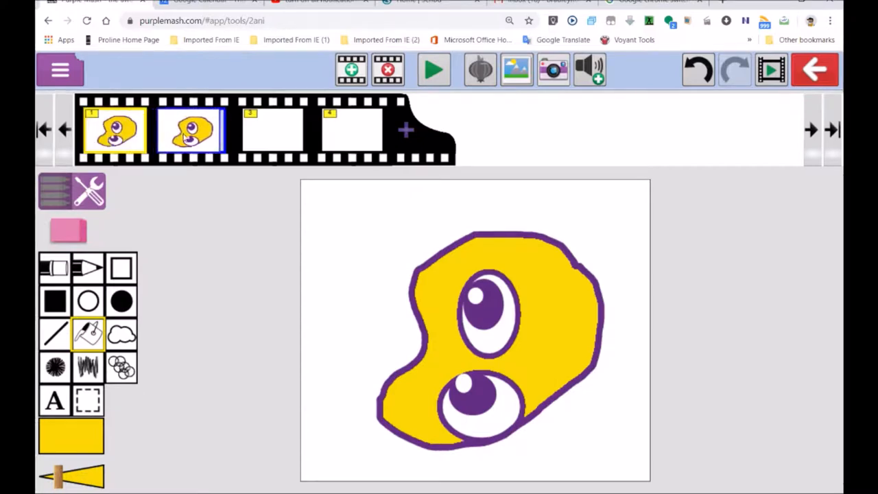
Step: Switch to the second frame and erase both old pupils
click(191, 130)
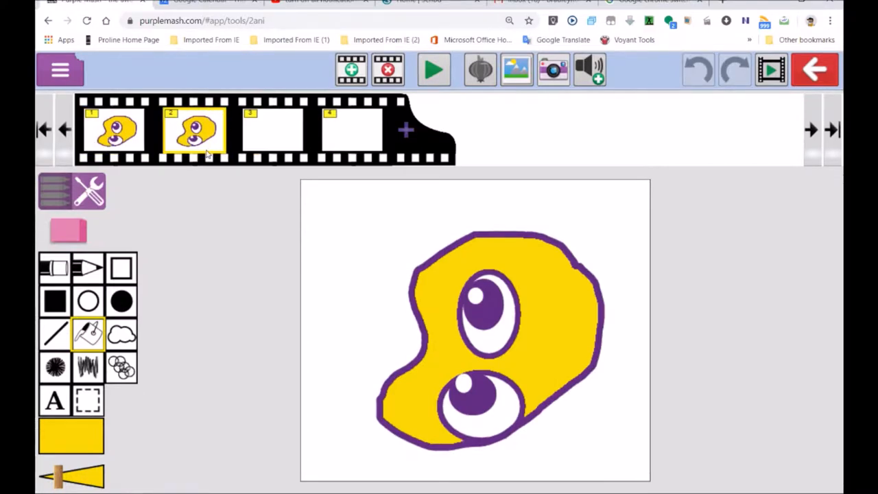
mouse_move(480, 69)
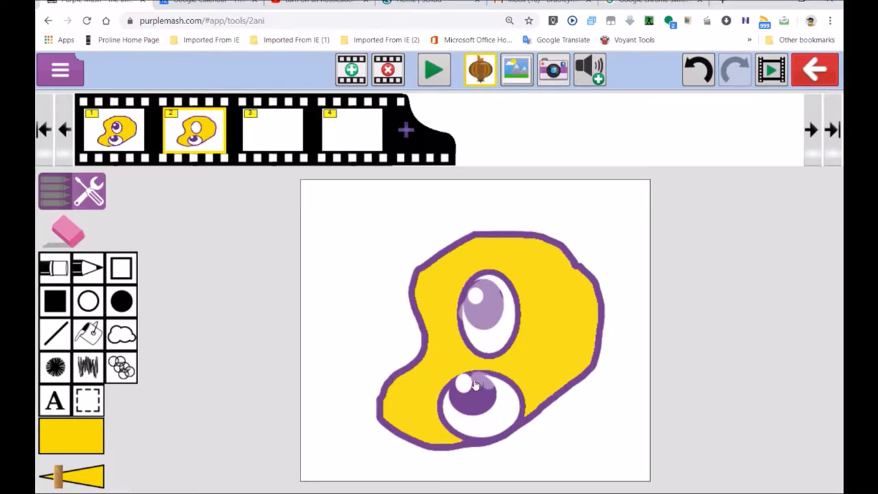
click(478, 391)
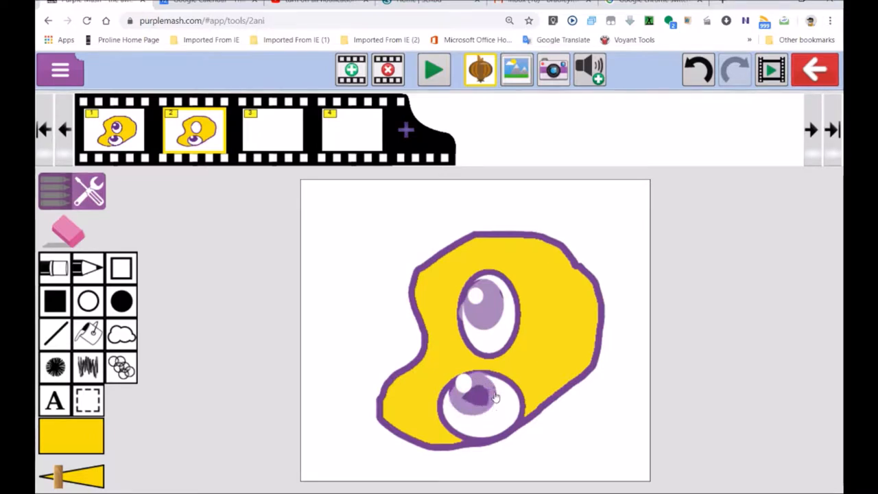
click(474, 396)
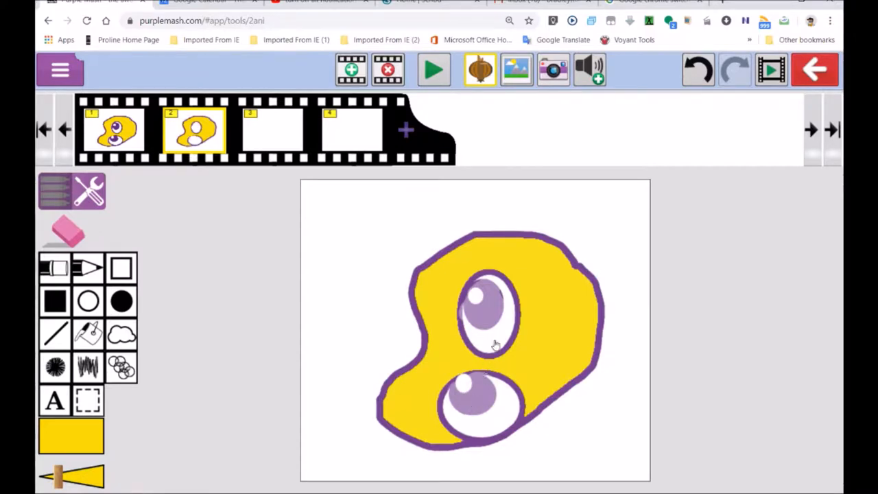
mouse_move(345, 325)
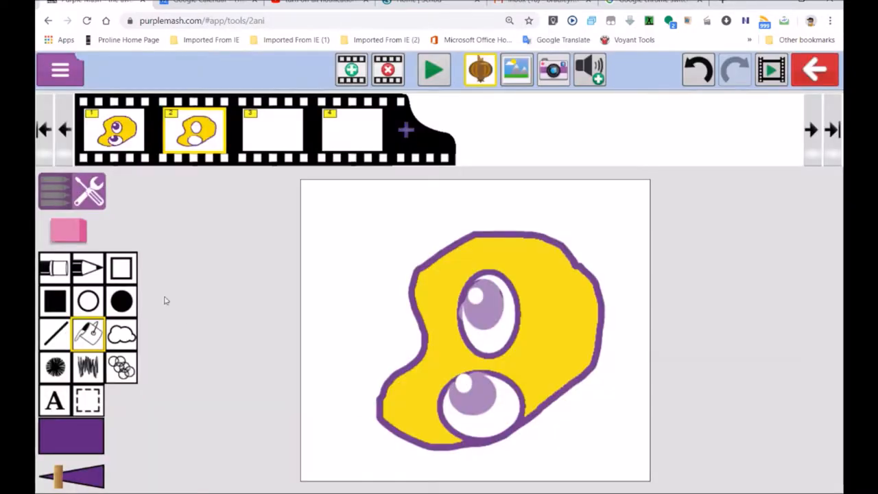
Step: Draw new filled-circle pupils in a shifted position with white highlights
click(121, 300)
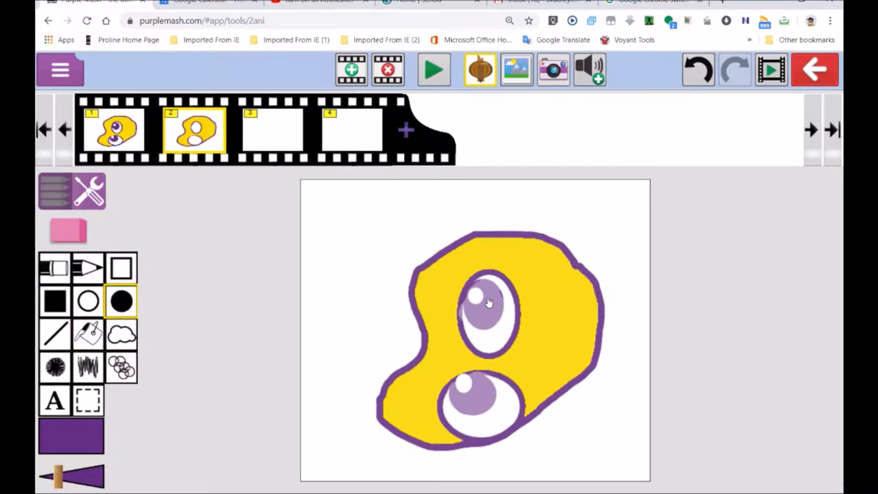
mouse_move(487, 290)
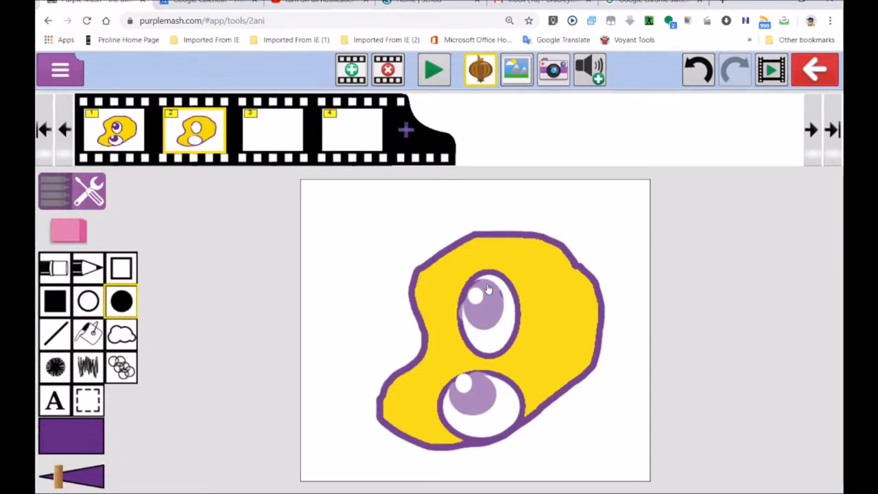
click(497, 304)
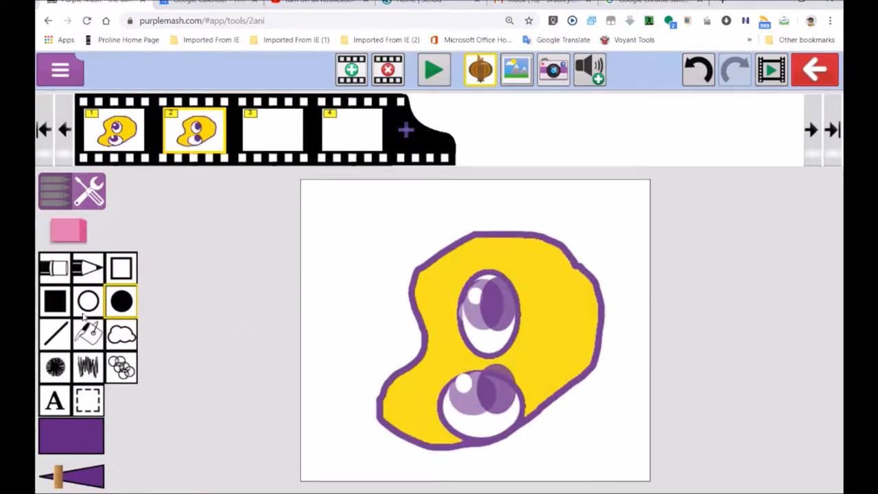
click(69, 230)
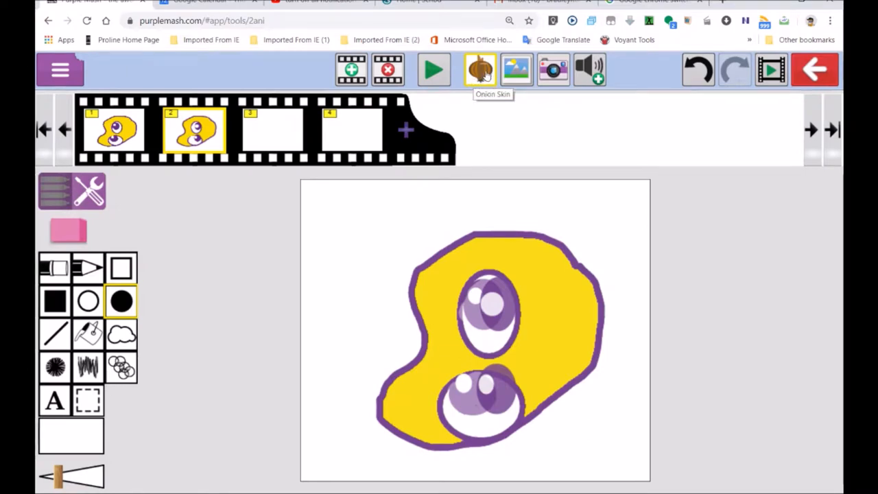
Step: Turn off Onion Skin, touch up frame 2's eye whites, and copy it into frame 3
click(481, 69)
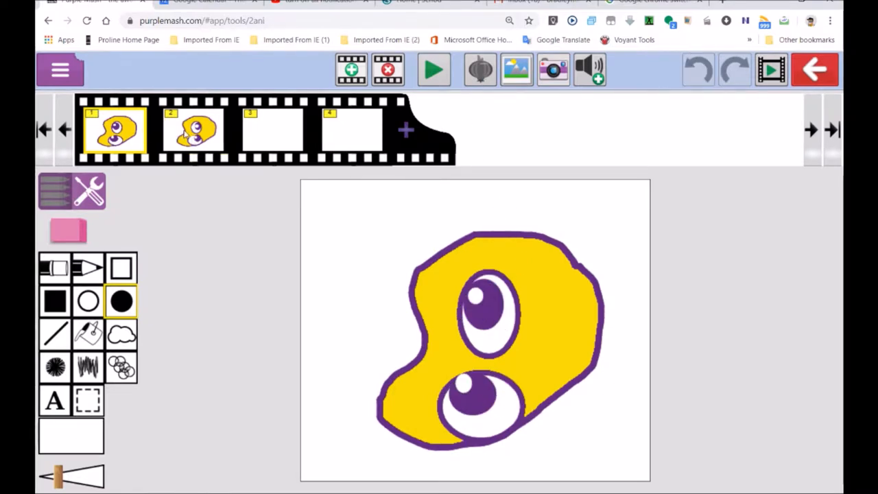
click(194, 131)
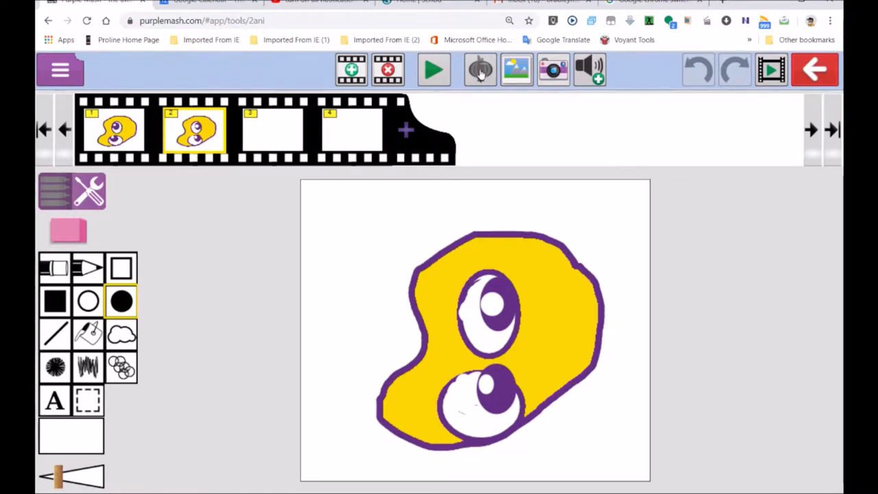
click(480, 68)
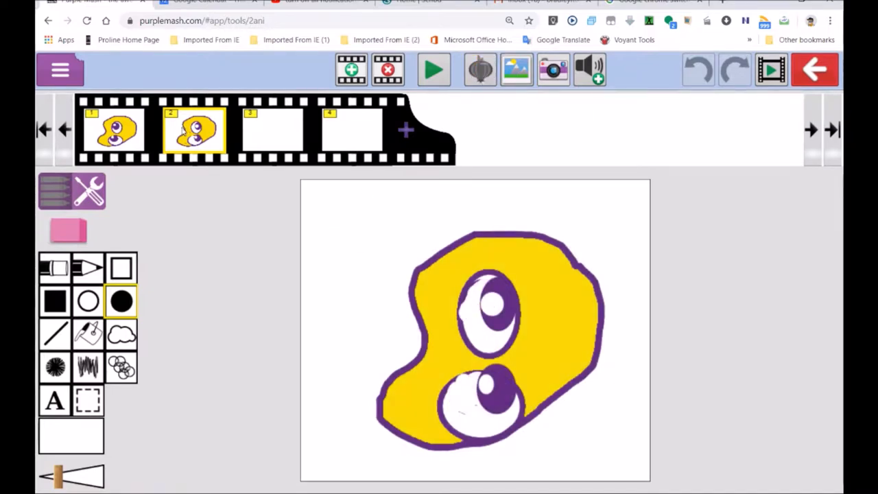
click(272, 129)
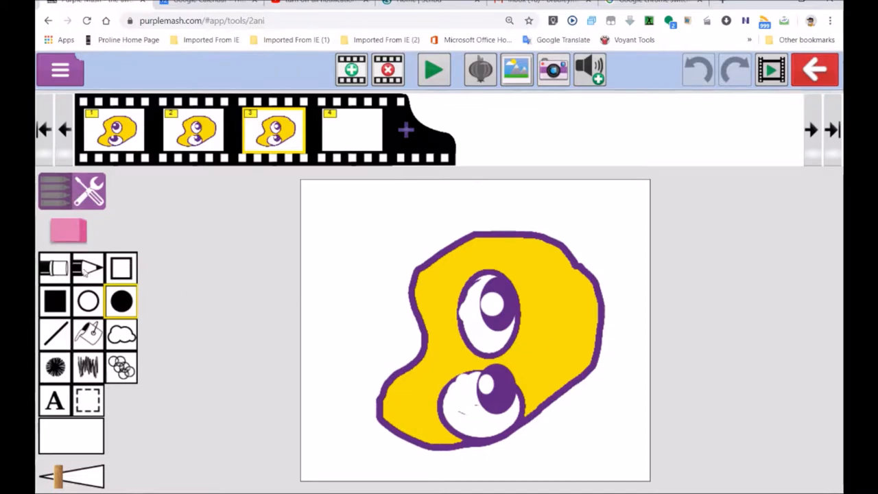
Step: Fill the background behind the bean blue in frames 3 and 4
click(88, 268)
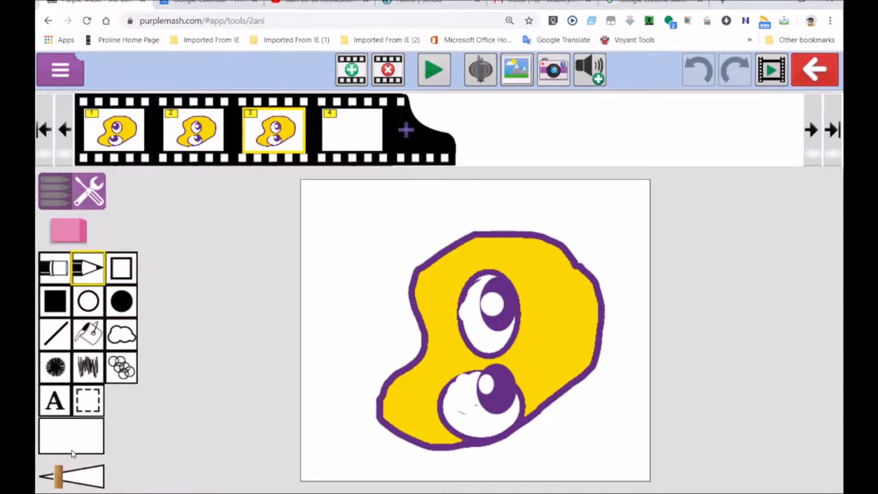
click(71, 436)
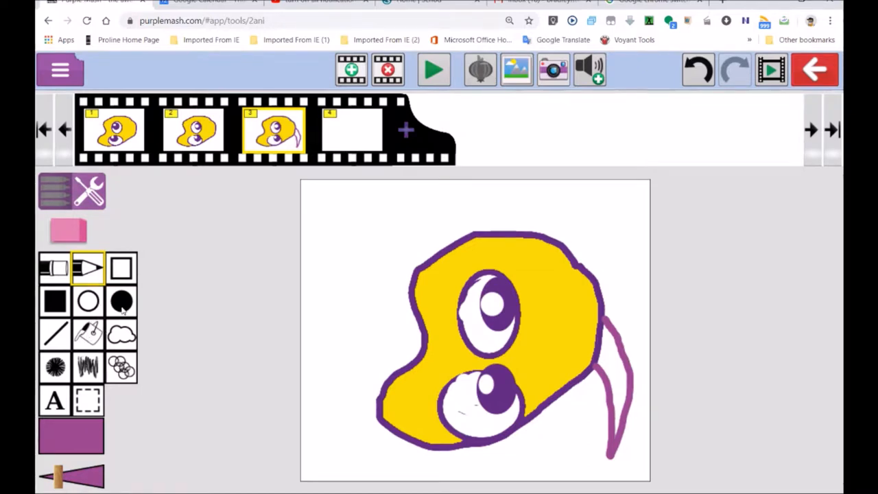
click(88, 334)
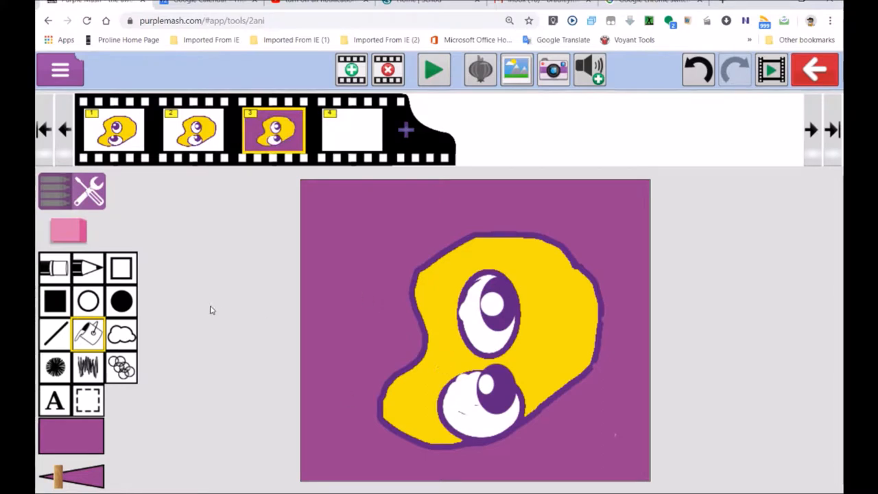
mouse_move(145, 319)
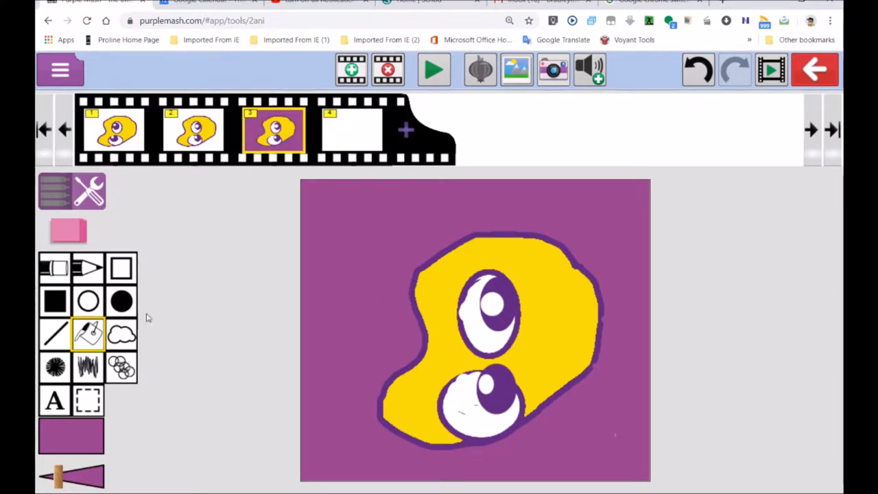
click(68, 231)
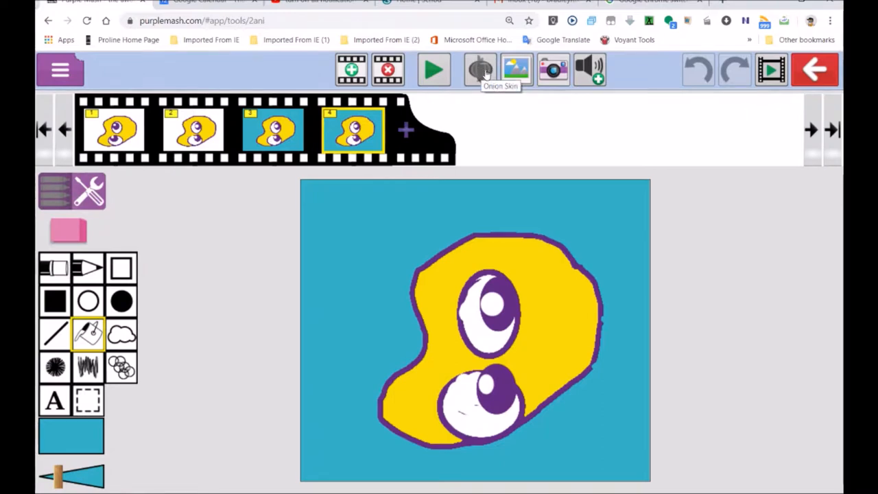
Step: With Onion Skin on, erase frame 4's eyes and redraw them with filled and outline circles
click(481, 69)
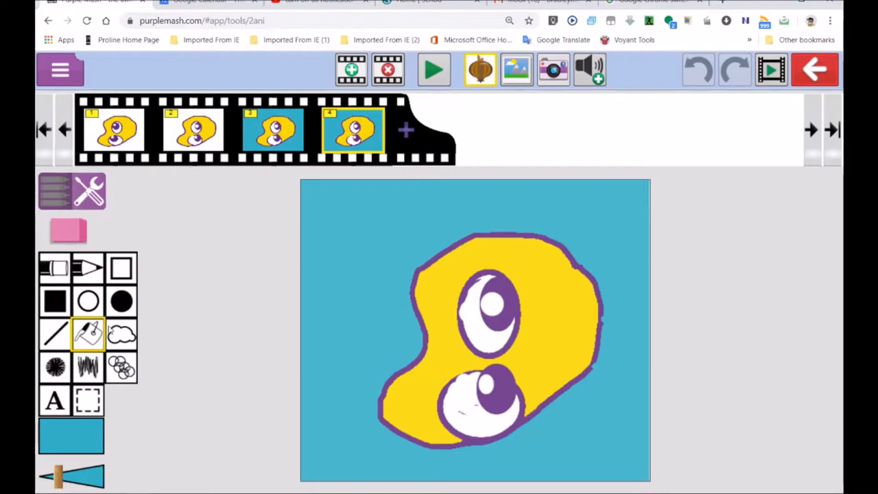
mouse_move(415, 144)
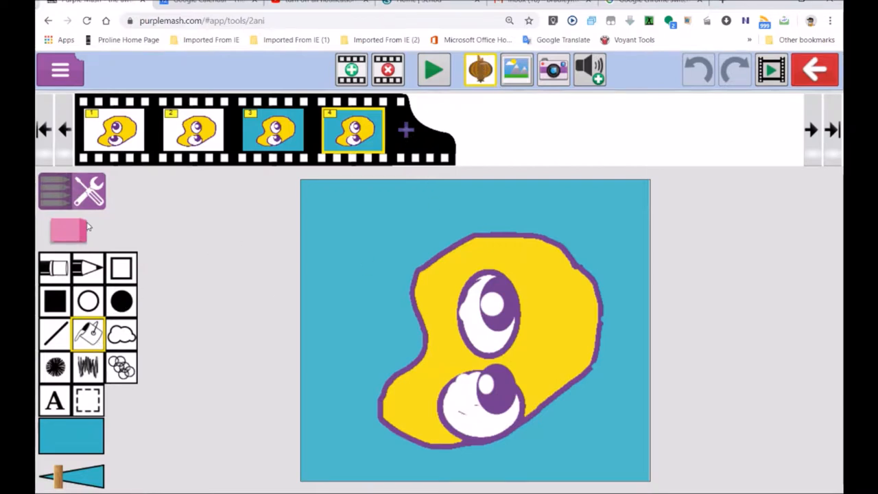
click(491, 302)
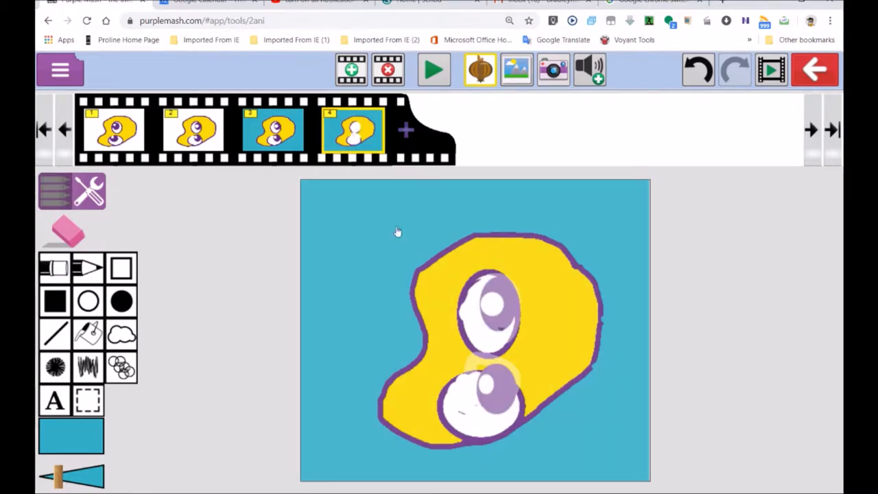
mouse_move(110, 295)
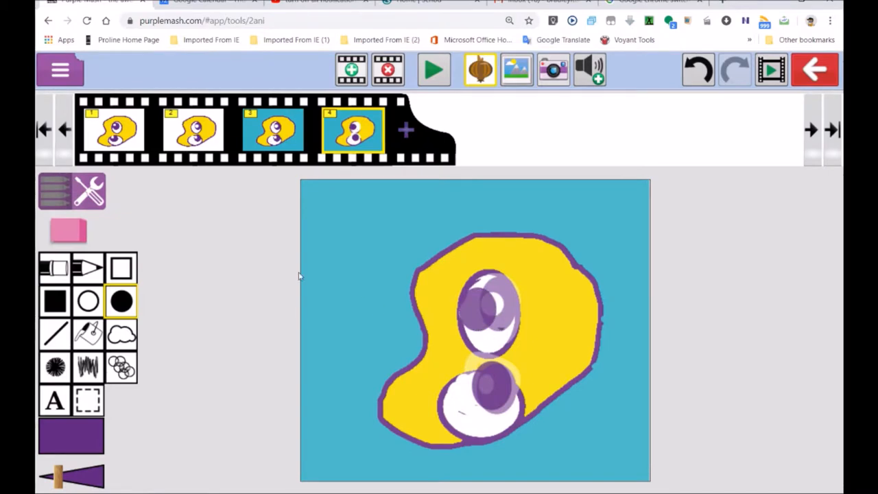
click(88, 302)
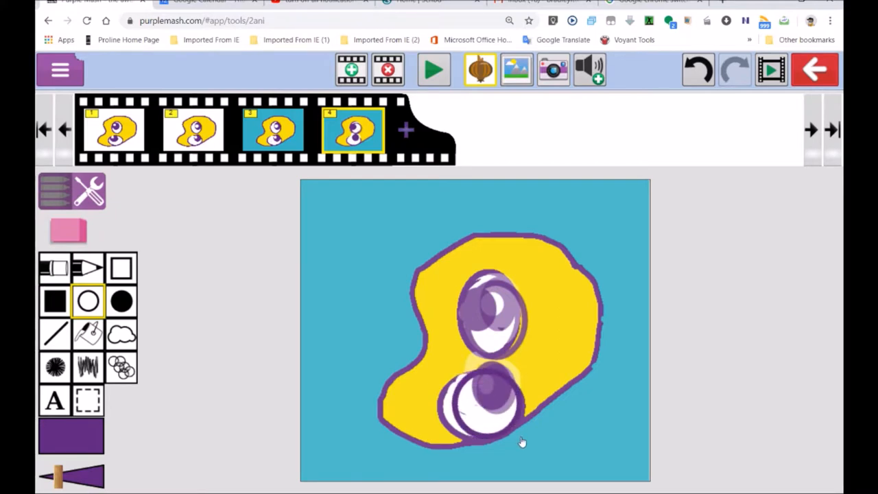
click(121, 302)
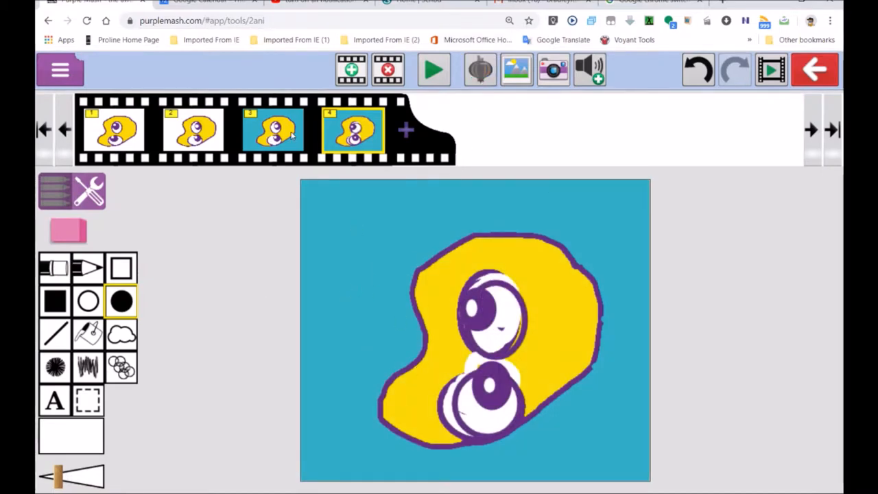
click(194, 131)
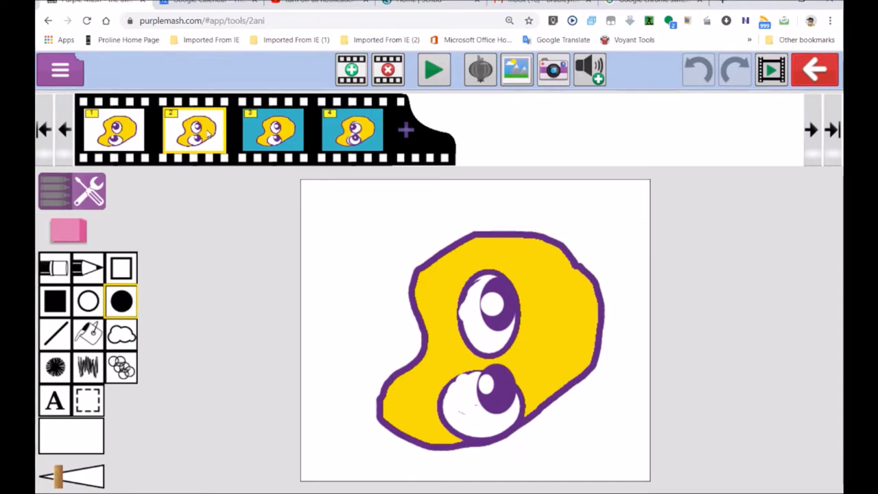
Step: Bring the first frame back onto the canvas
click(115, 129)
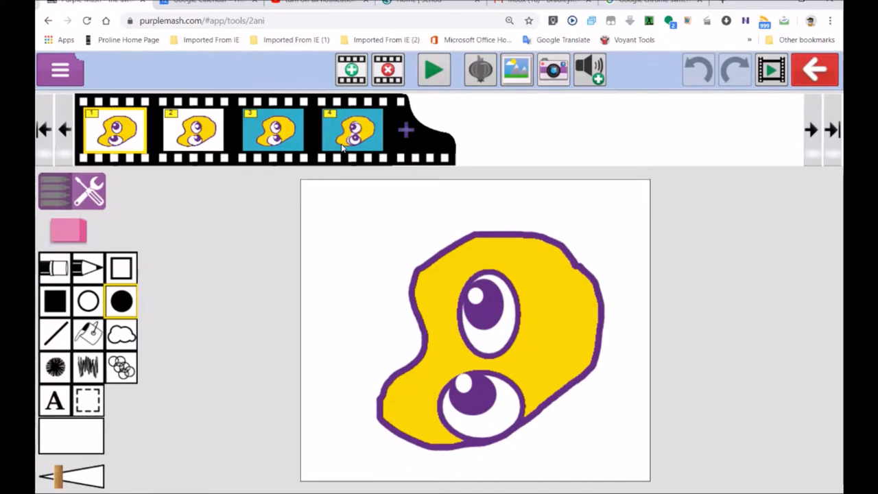
mouse_move(532, 101)
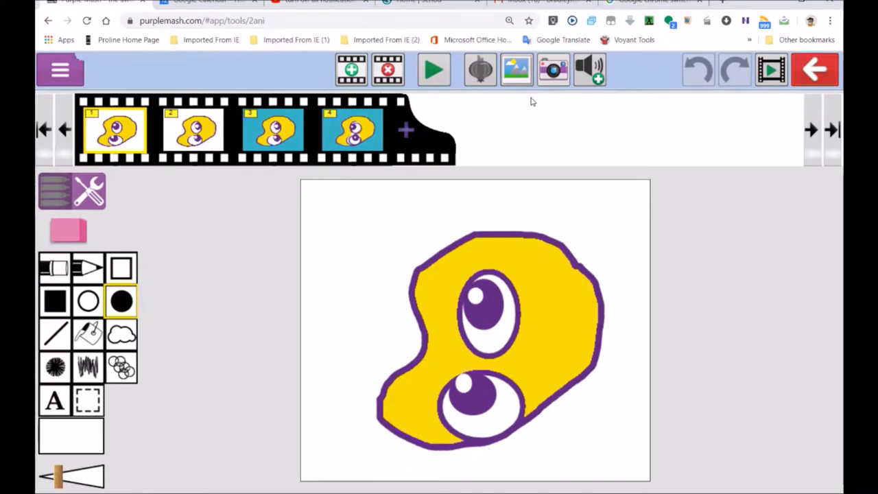
mouse_move(589, 68)
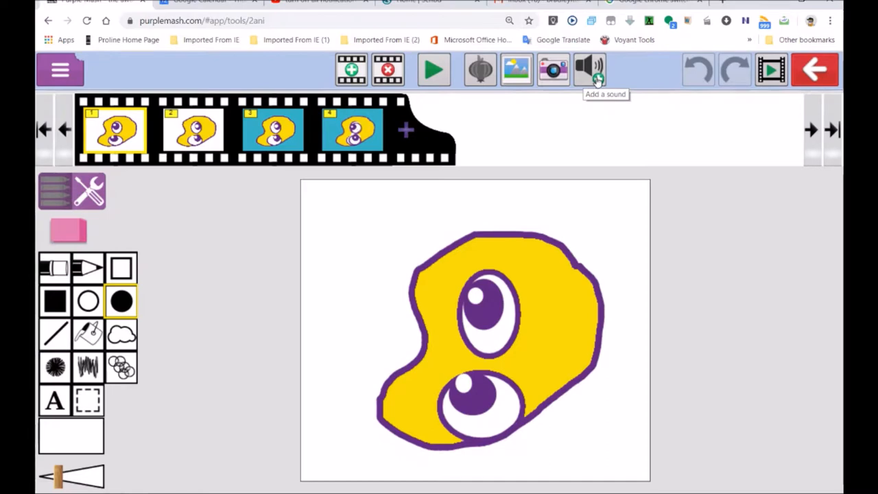
Step: Record a voice sound and attach it to the first frame
click(589, 69)
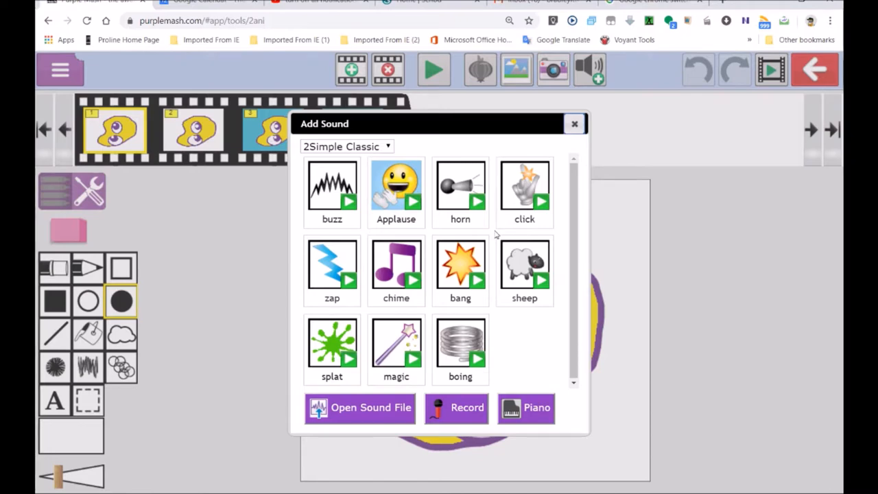
click(455, 408)
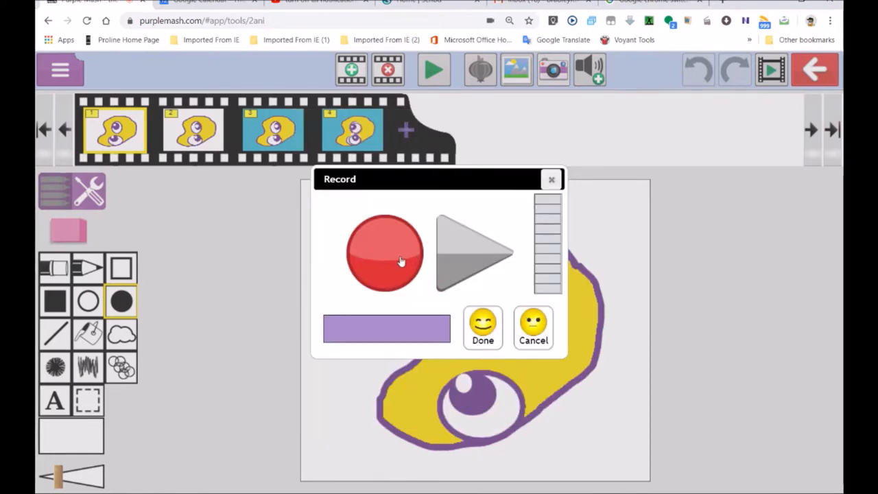
click(384, 253)
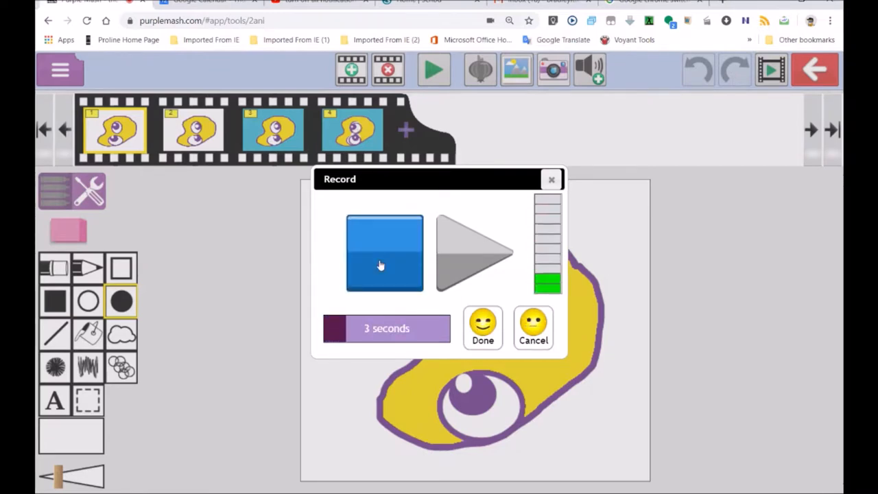
drag(335, 328, 363, 328)
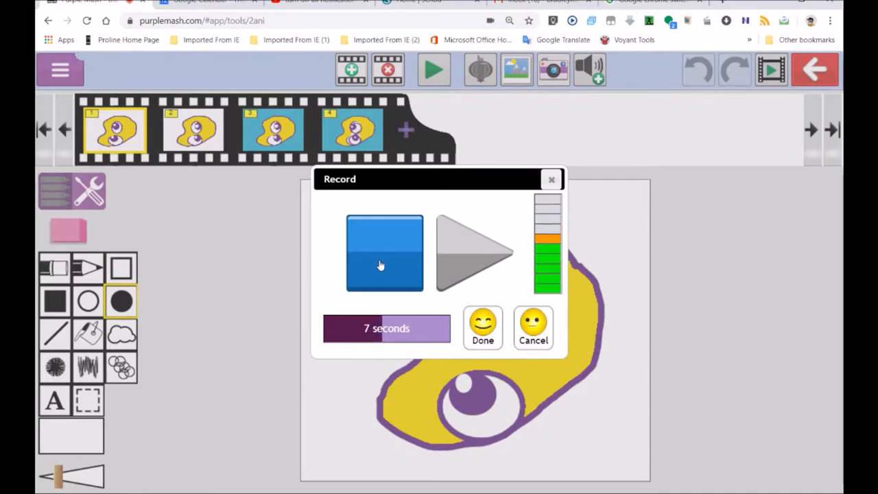
click(384, 252)
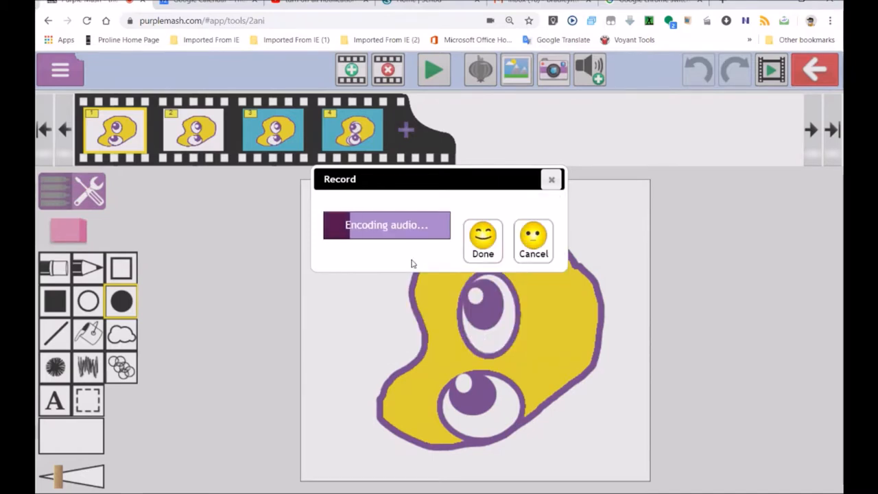
click(483, 241)
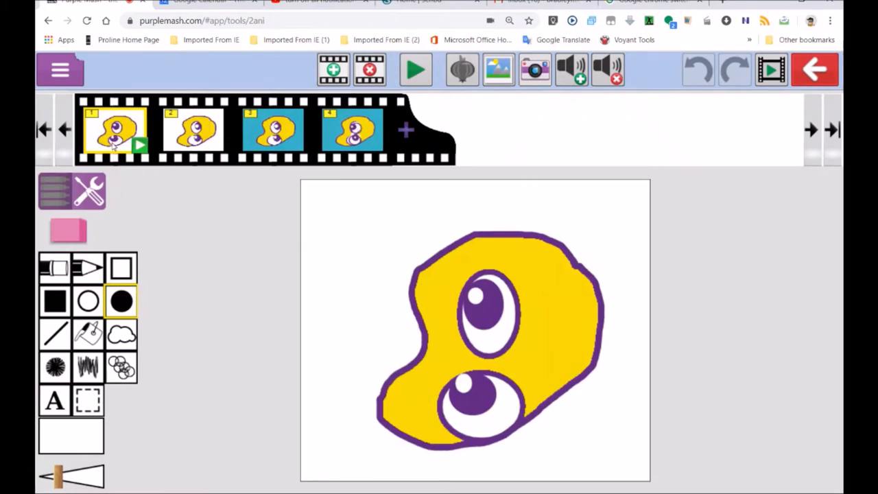
Step: Play the animation and drag the speed slider toward the slow end
click(415, 69)
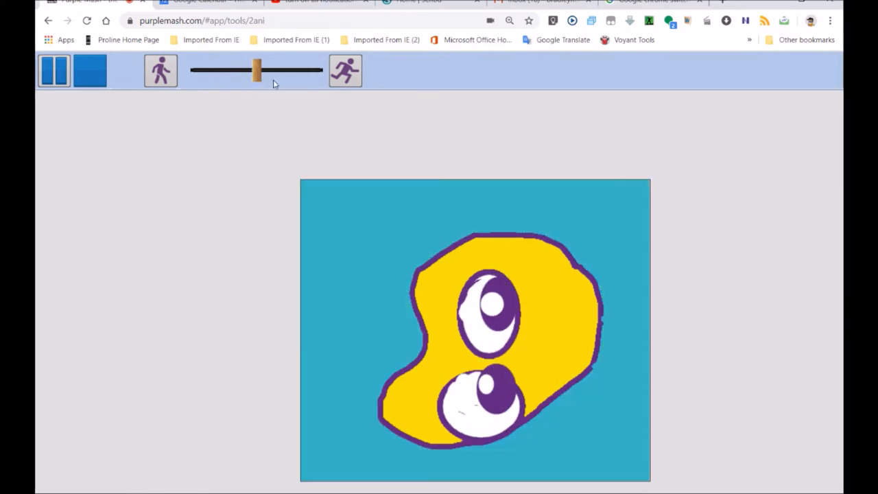
drag(257, 70, 225, 70)
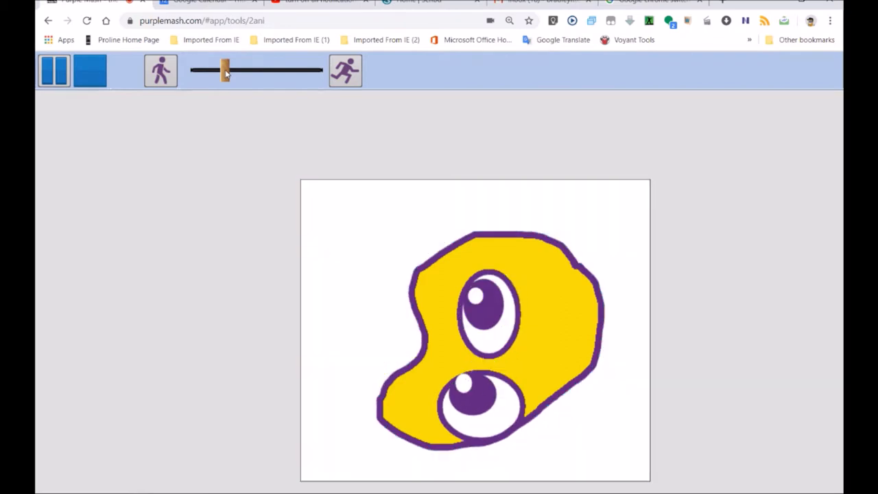
drag(225, 71, 195, 72)
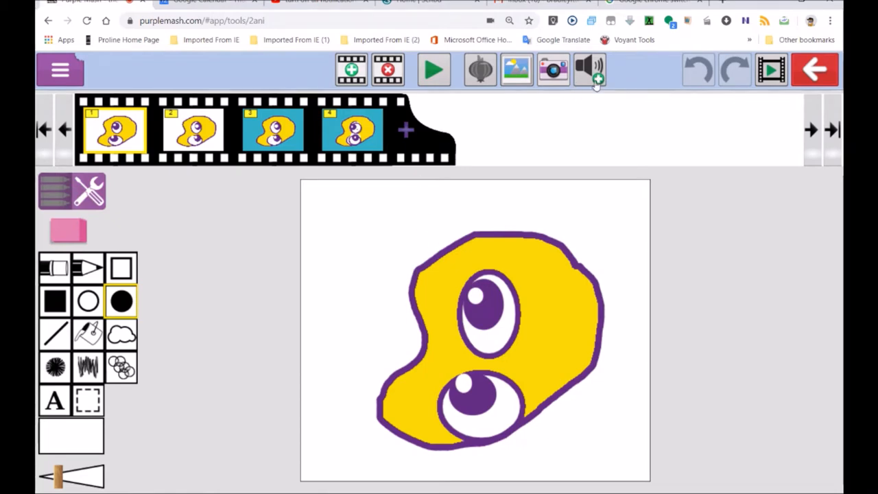
Step: Record a fresh voice sound for the first frame and confirm it
click(588, 68)
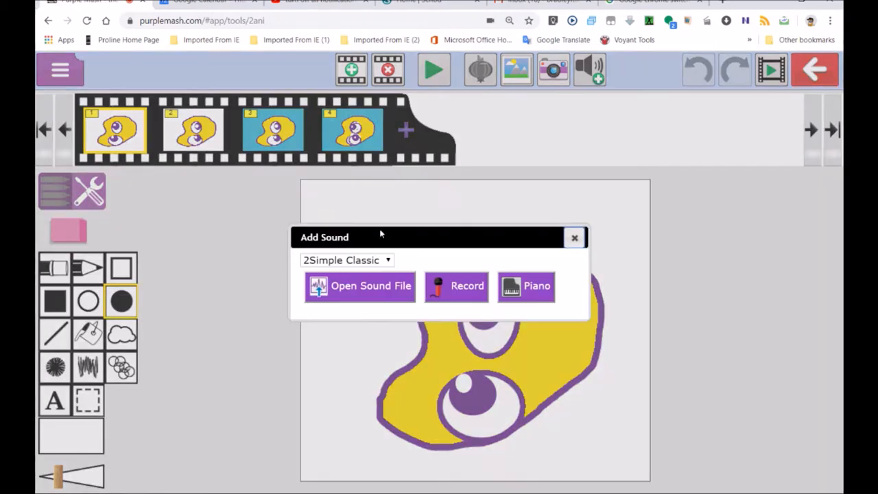
click(456, 287)
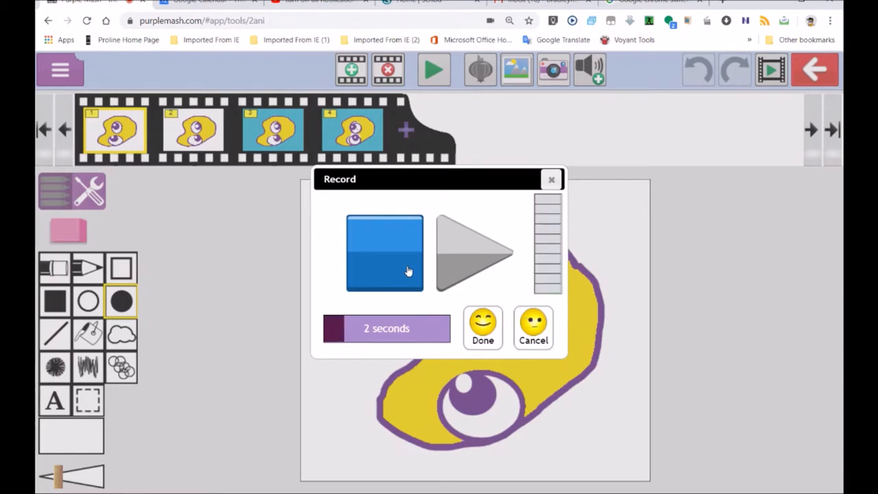
click(384, 253)
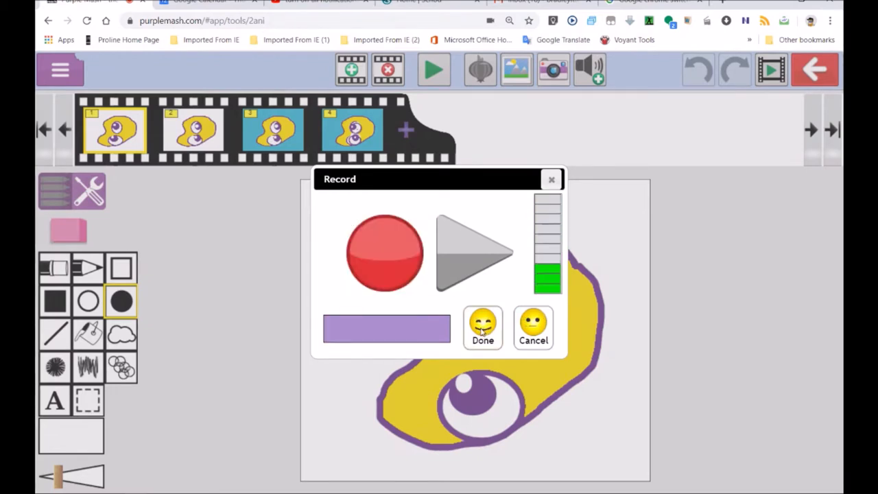
click(483, 328)
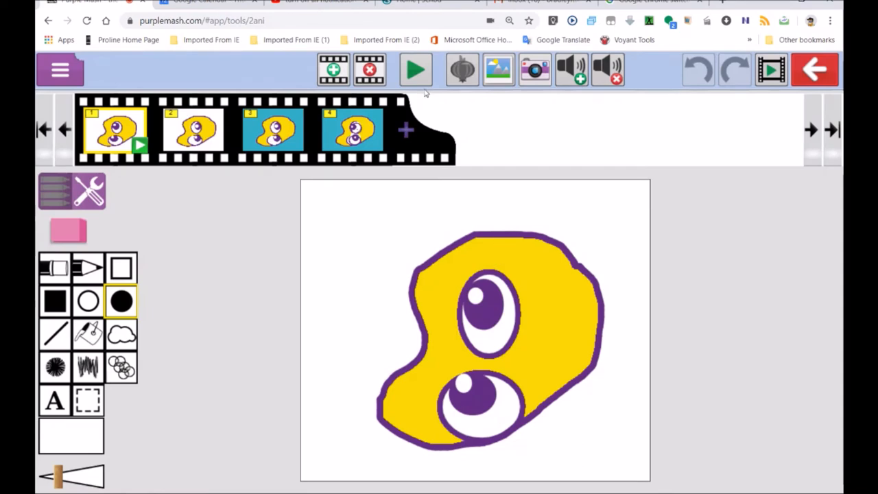
Step: Play the animation with its sound, then return to editing
click(414, 69)
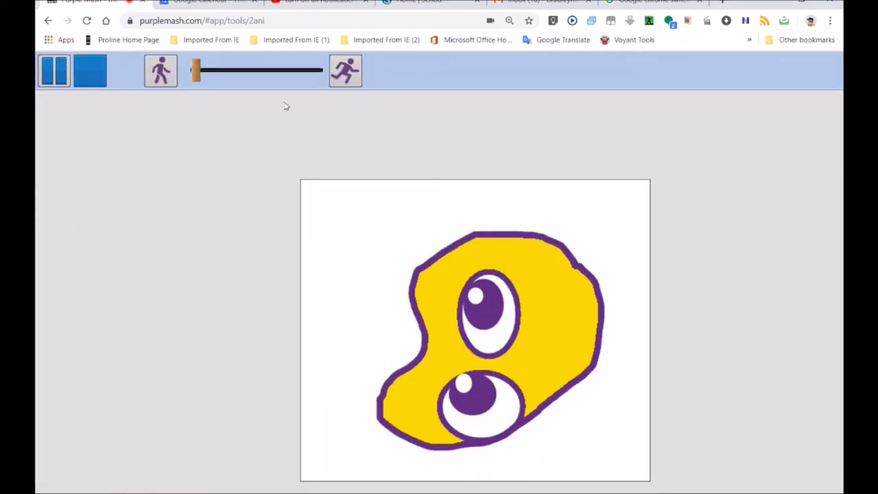
click(90, 71)
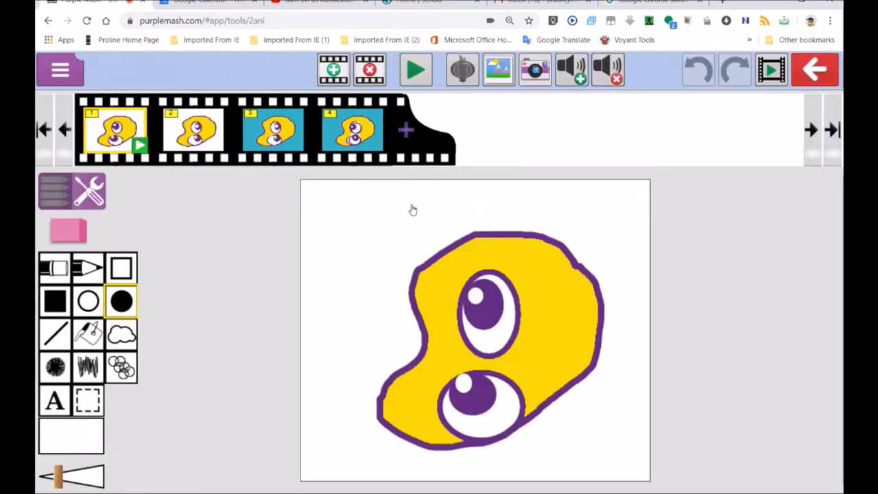
mouse_move(336, 170)
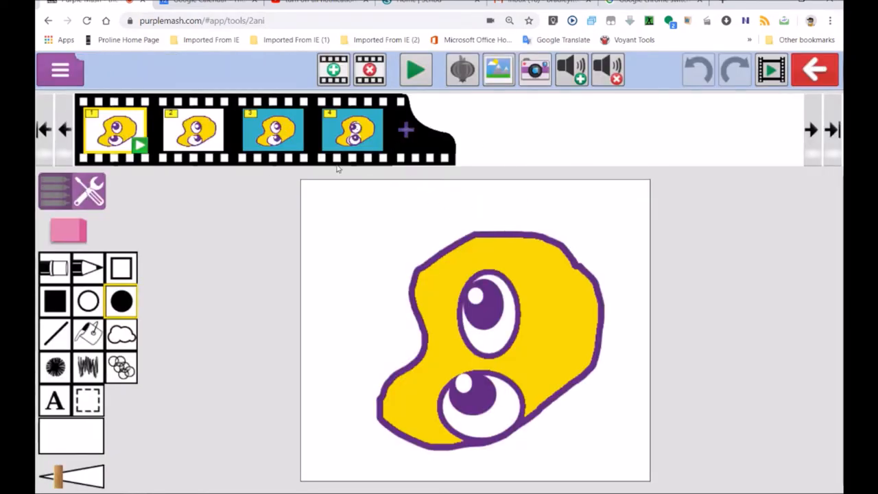
mouse_move(607, 69)
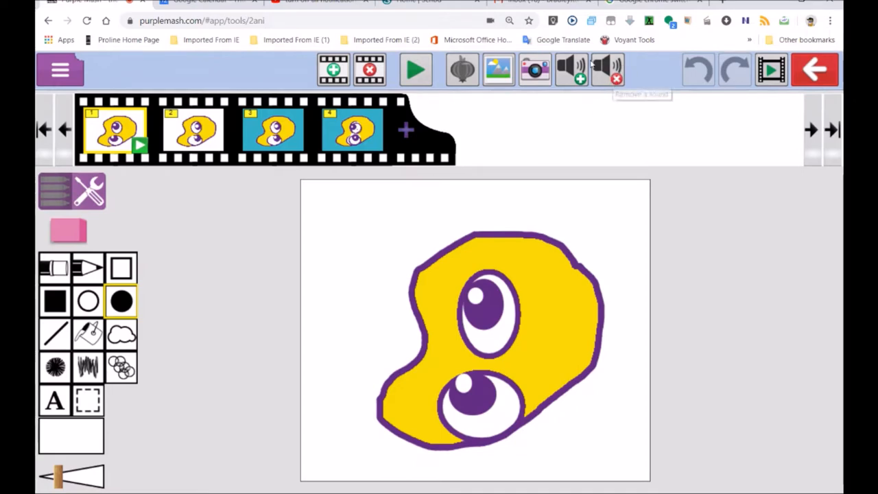
mouse_move(609, 74)
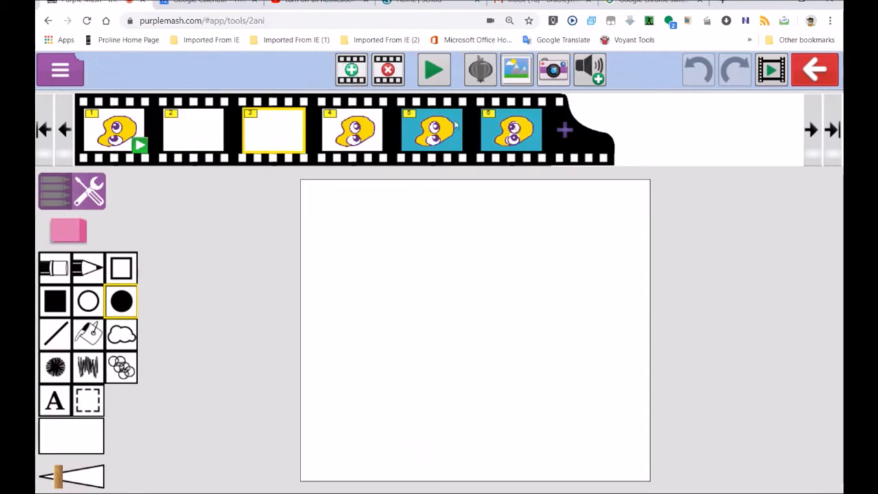
Step: Add a blank sixth frame, record a voice sound onto it, and preview the animation
click(510, 131)
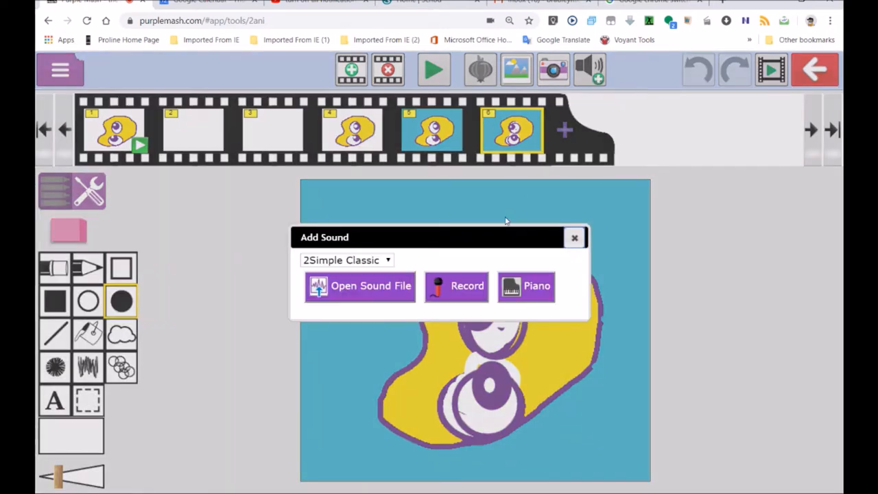
click(456, 286)
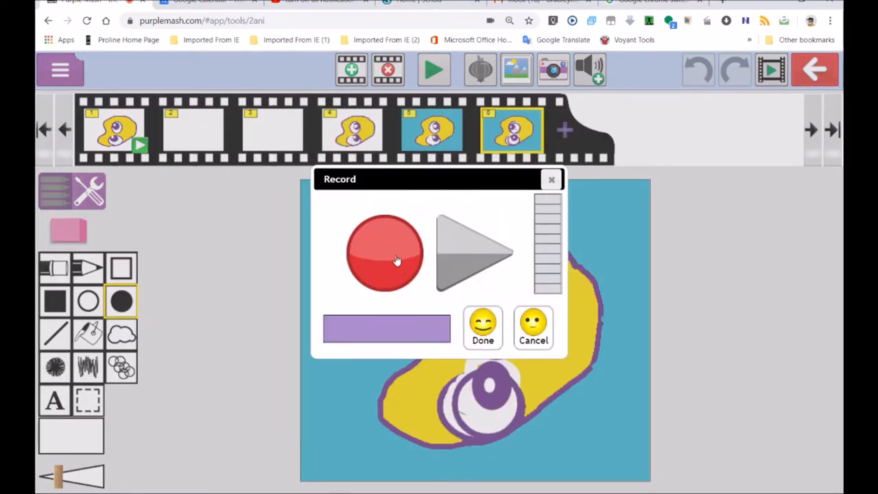
click(384, 252)
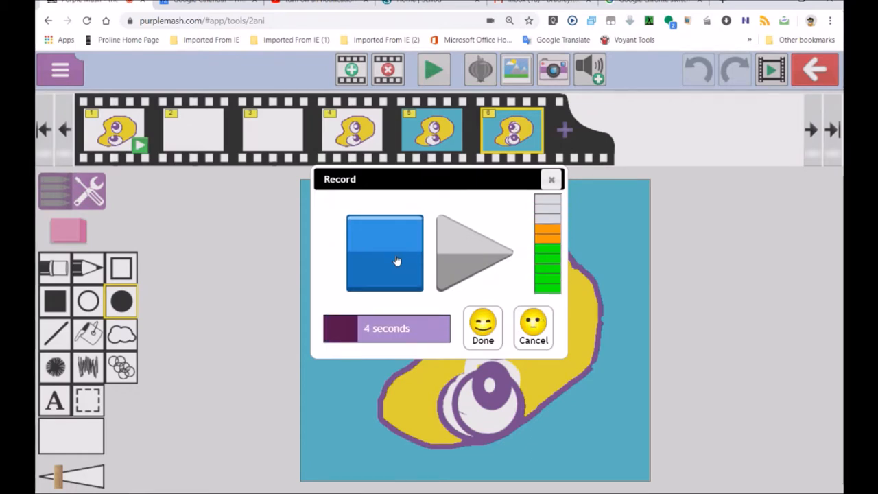
click(384, 253)
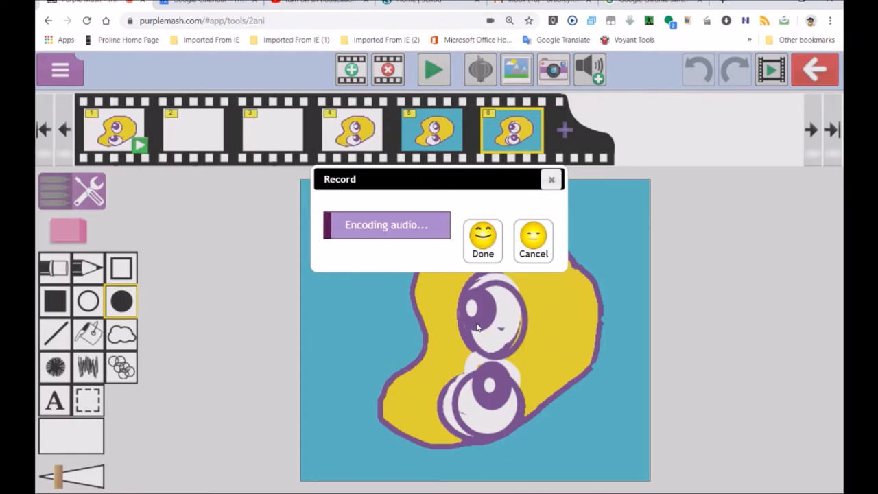
click(483, 241)
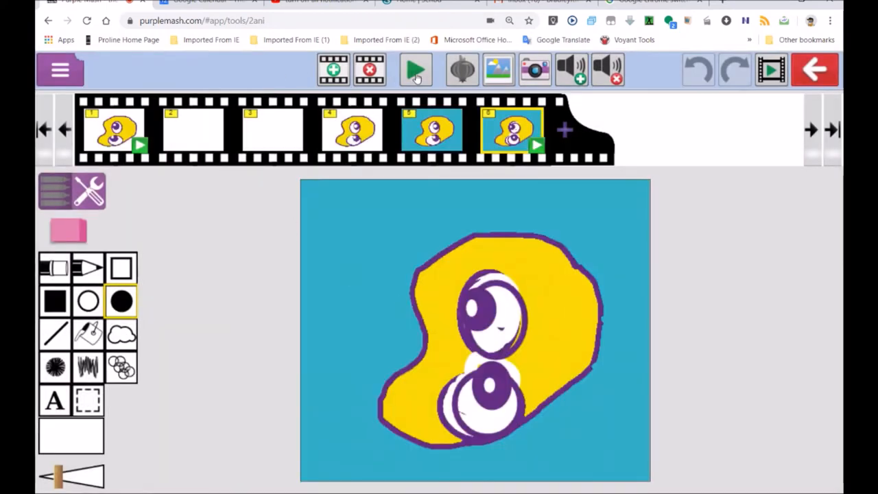
click(416, 69)
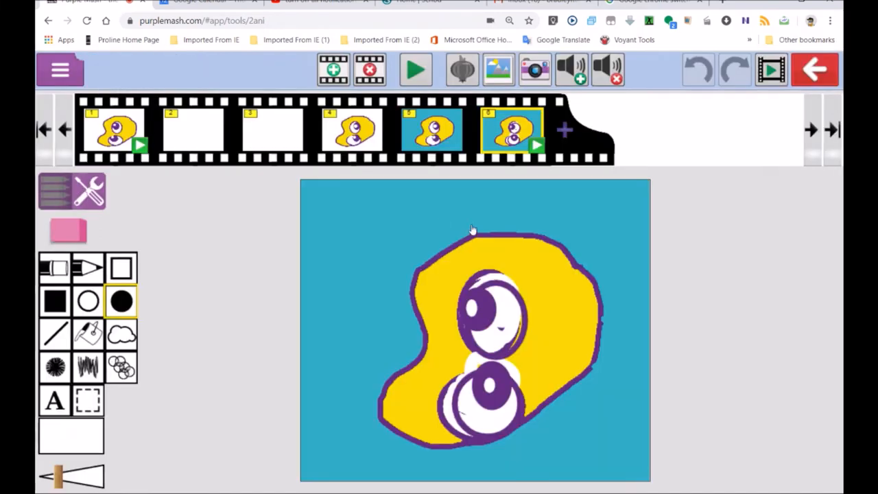
mouse_move(447, 212)
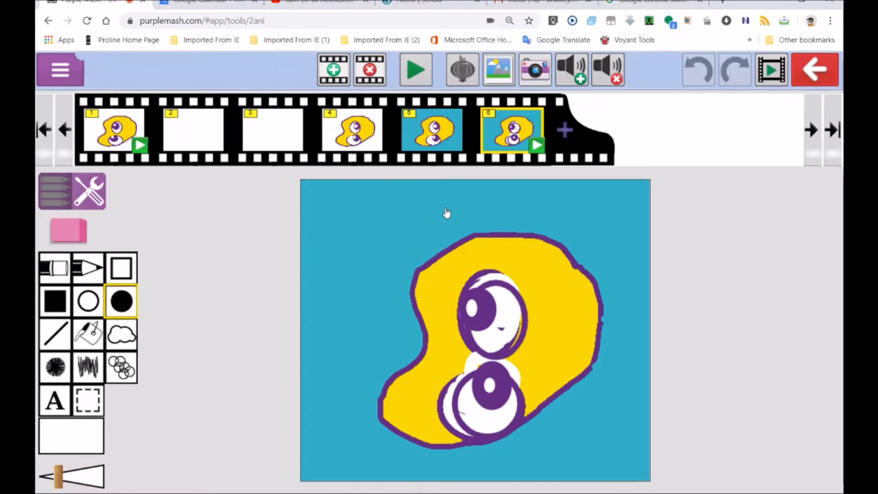
mouse_move(277, 207)
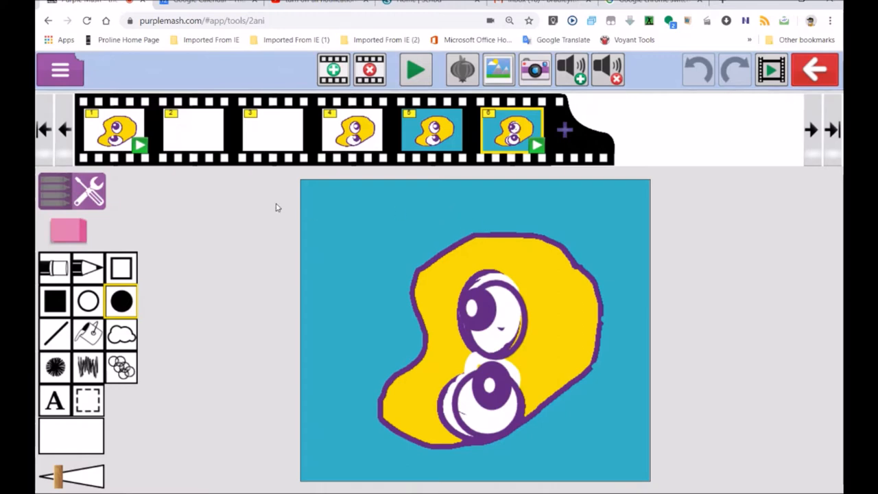
mouse_move(222, 223)
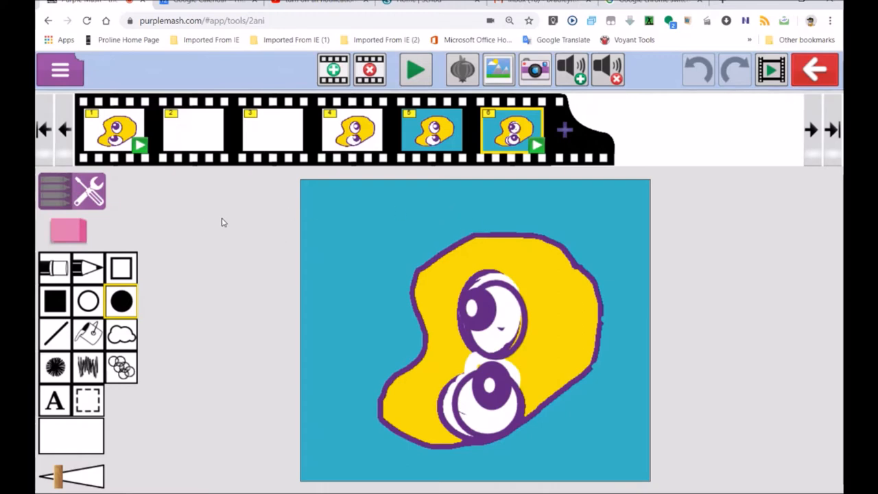
mouse_move(322, 211)
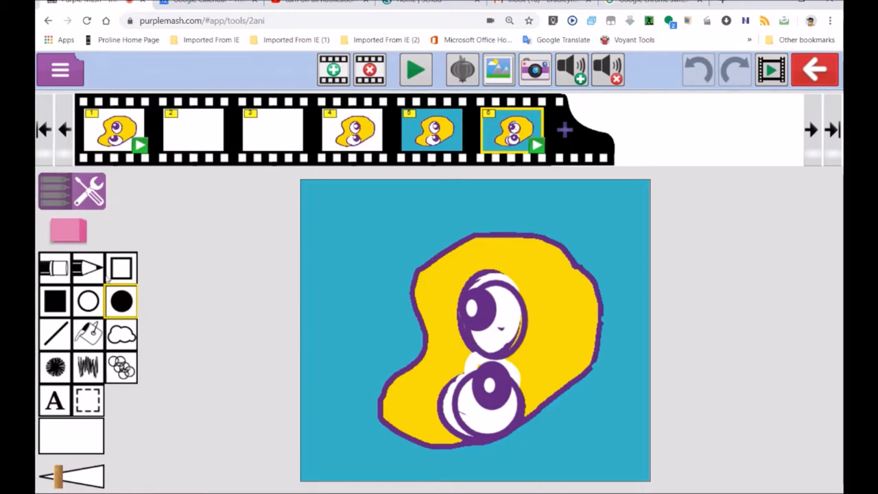
mouse_move(560, 324)
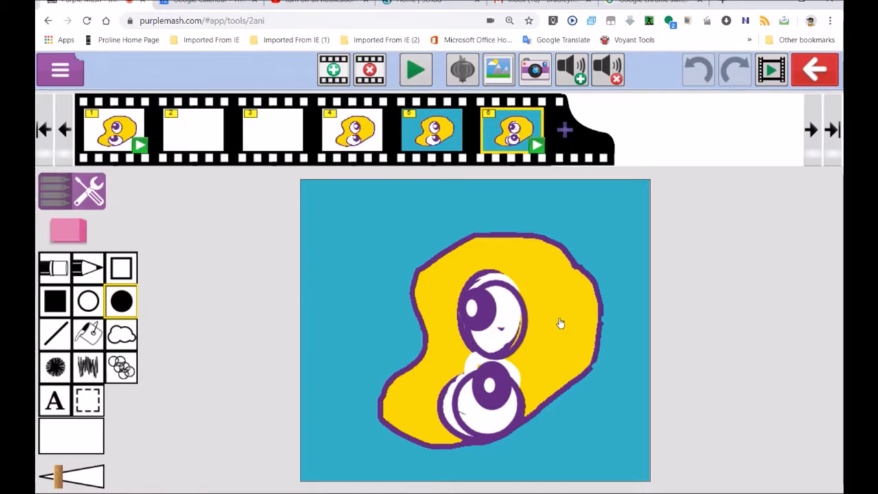
Step: Save and exit the animation as 'MichaelW' in My Work
click(815, 68)
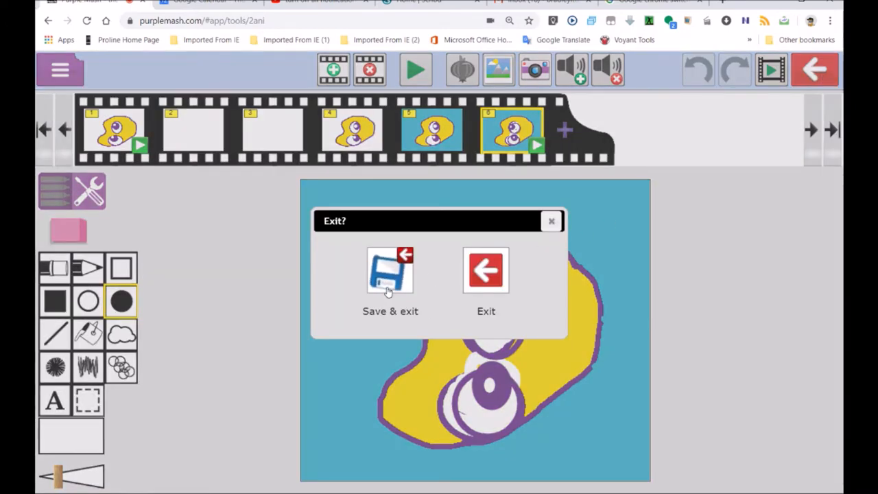
click(390, 282)
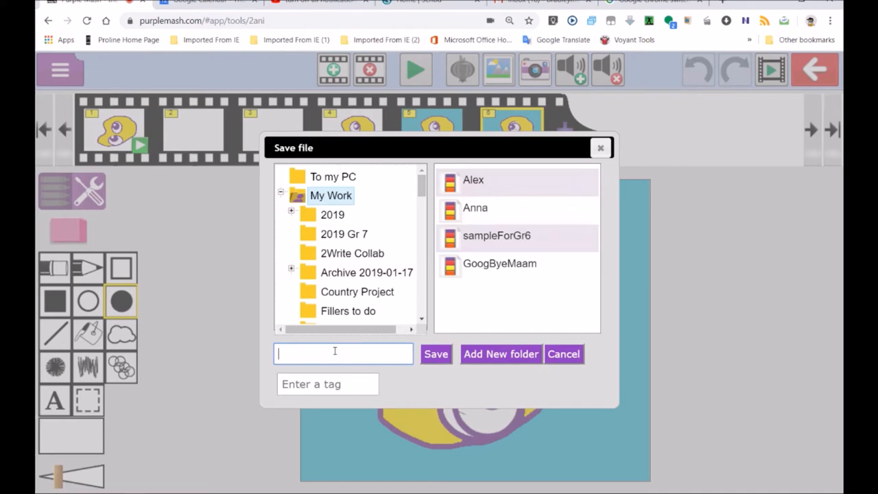
text(MichaelW)
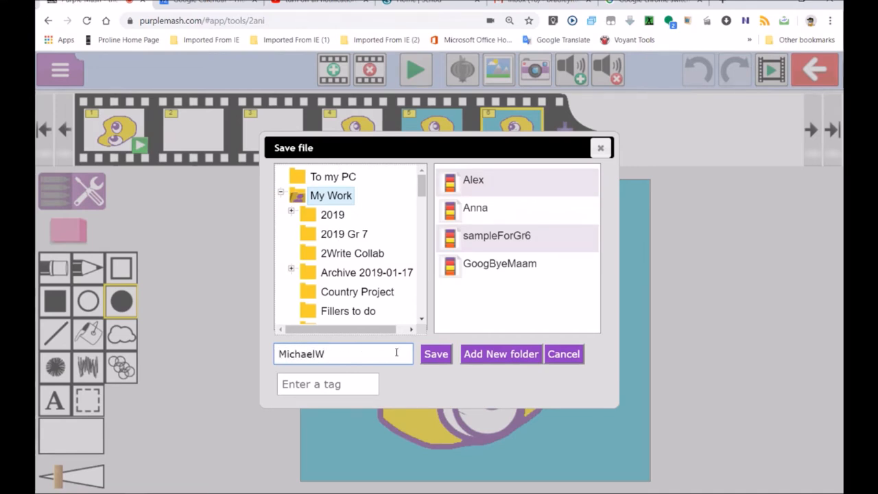
click(563, 354)
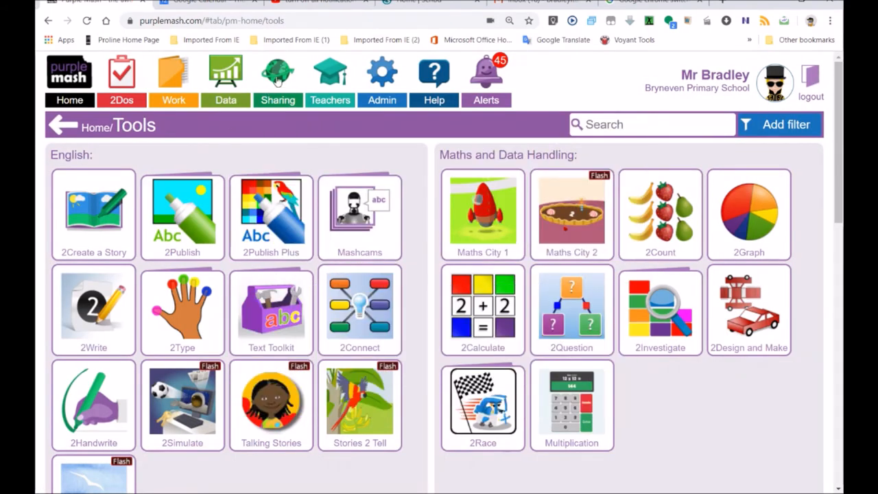
Step: Open the Films at Bryneven blog from the Sharing blogs list
click(277, 82)
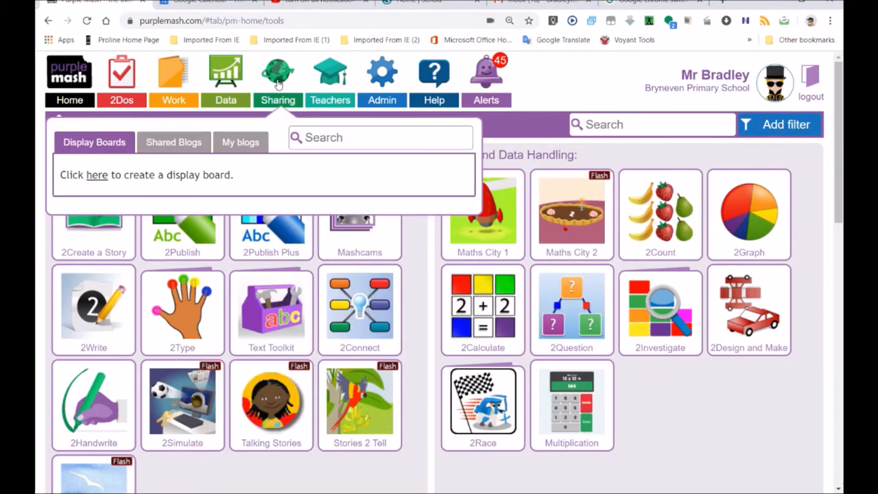
click(173, 141)
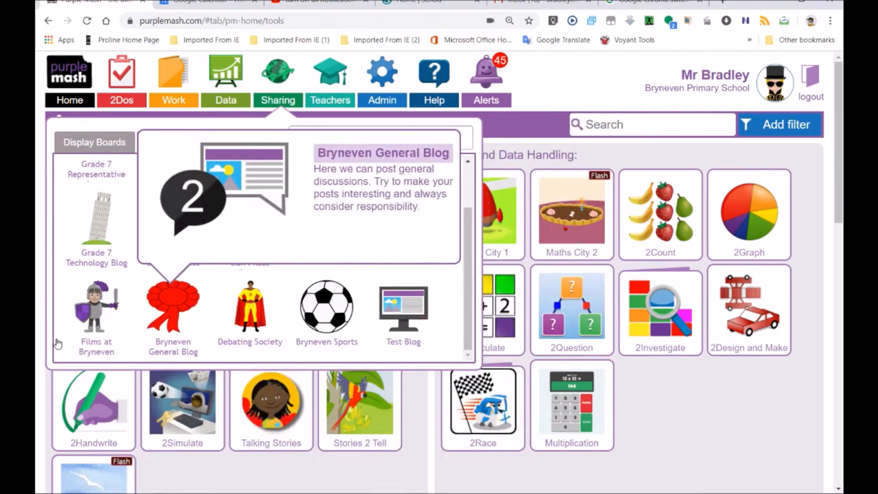
mouse_move(96, 313)
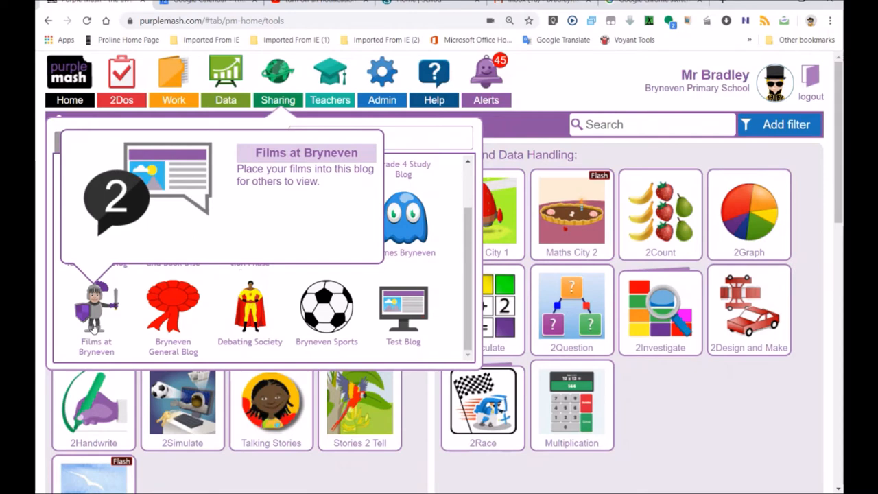
click(96, 316)
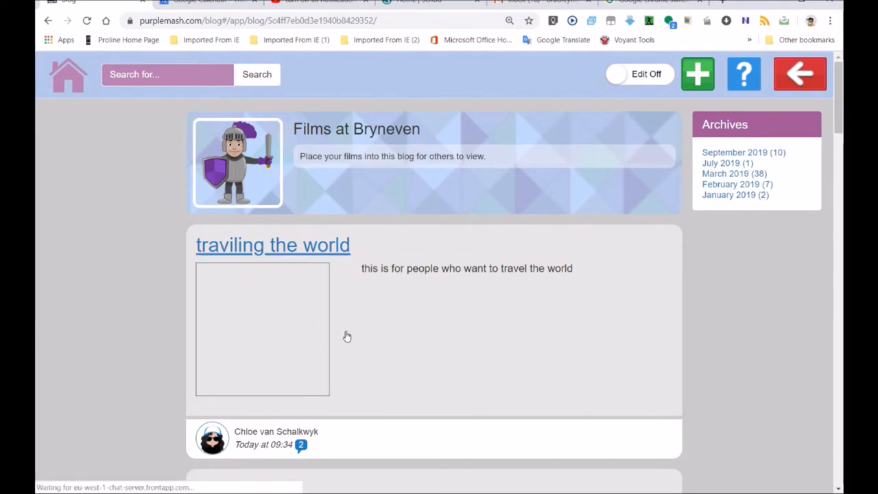
scroll(down, 3)
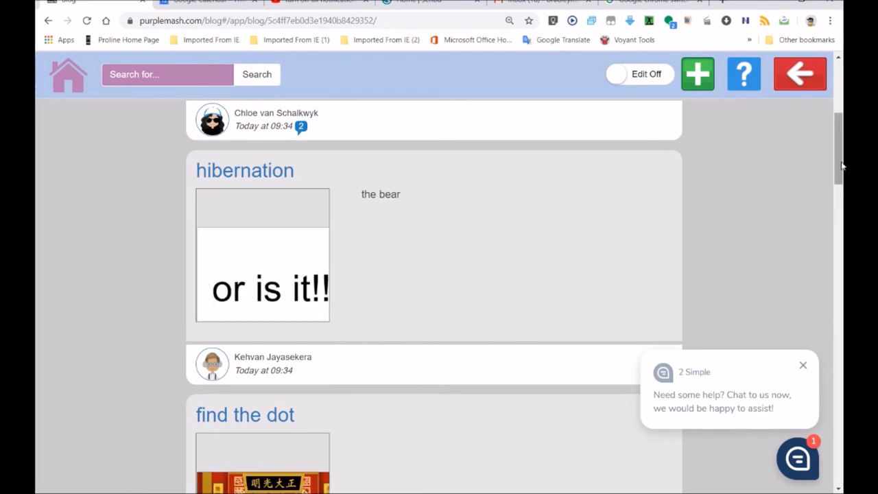
scroll(down, 3)
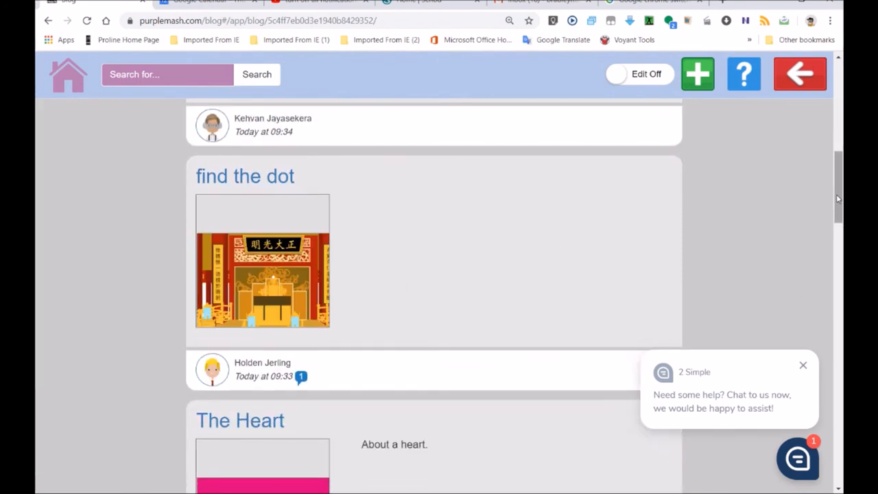
scroll(down, 3)
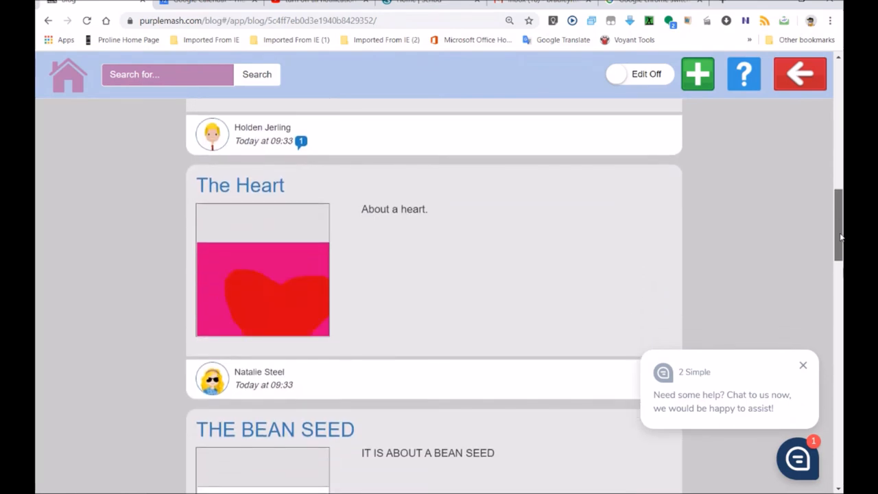
scroll(down, 3)
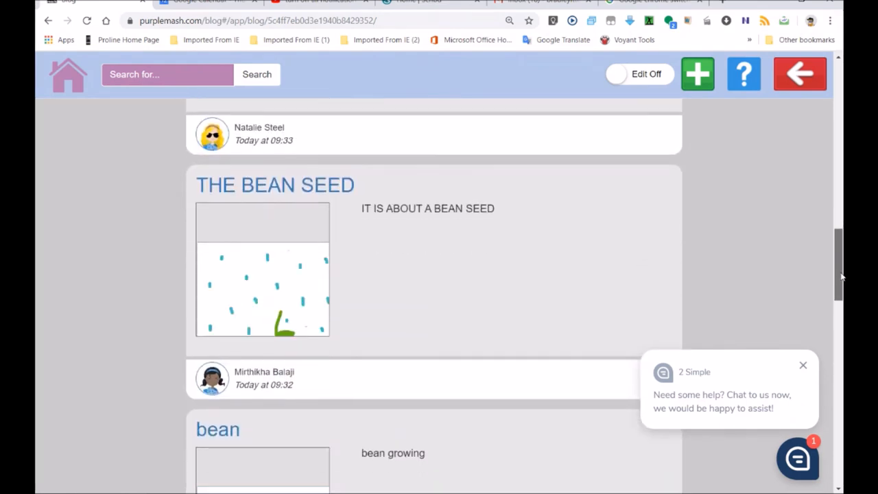
scroll(down, 3)
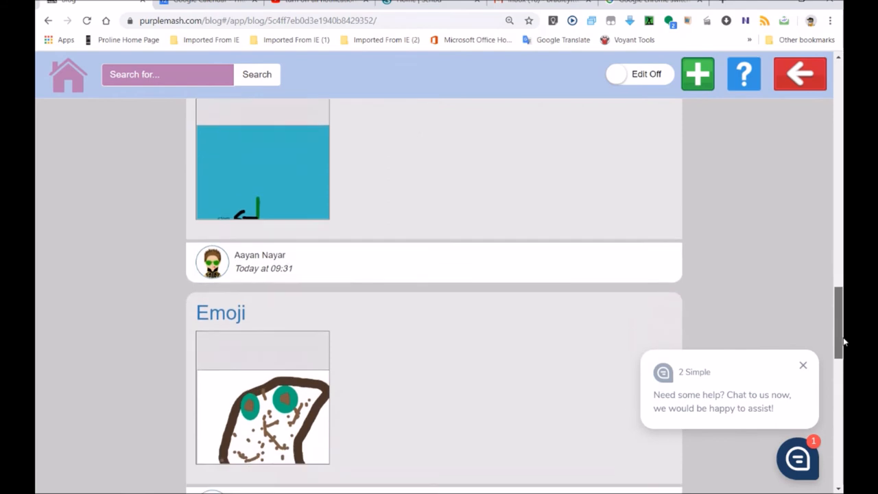
scroll(down, 3)
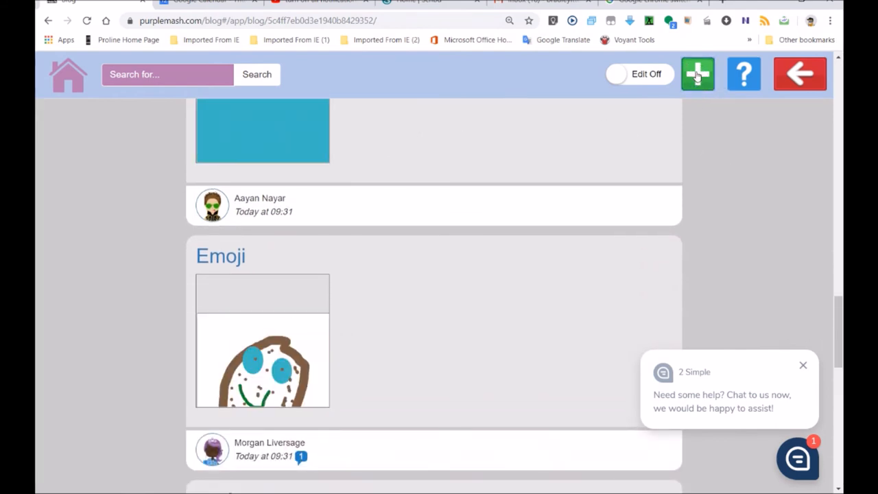
Step: Create a new blog post and insert the MichaelW animation from My Work
click(698, 75)
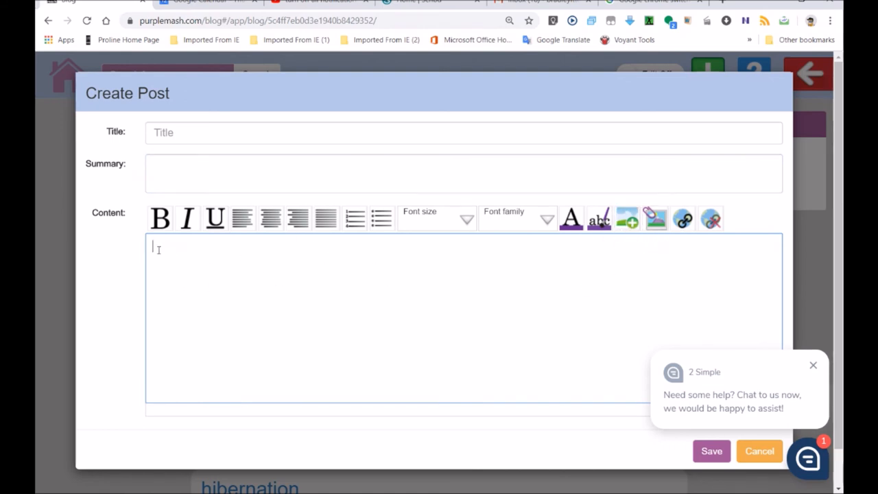
mouse_move(655, 219)
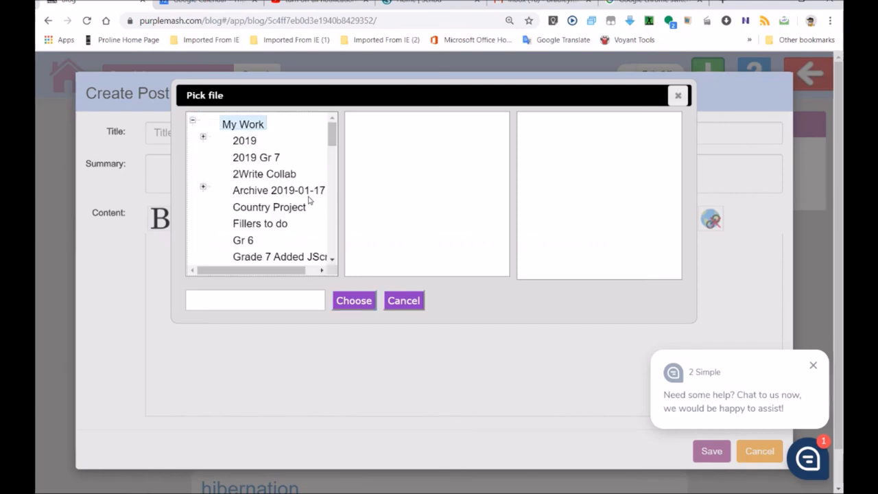
click(243, 124)
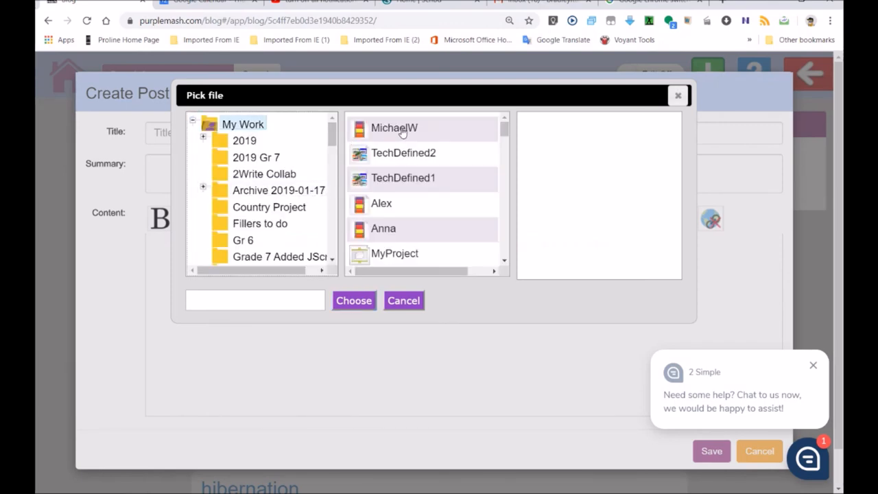
click(395, 127)
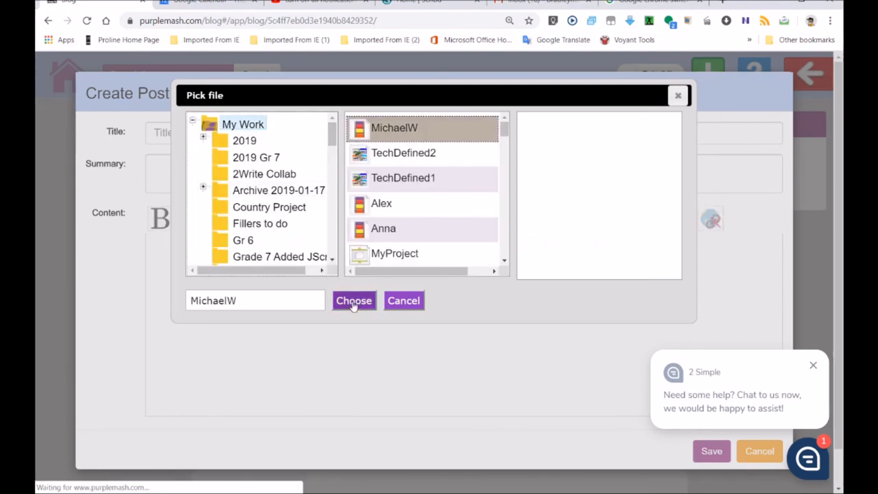
click(354, 300)
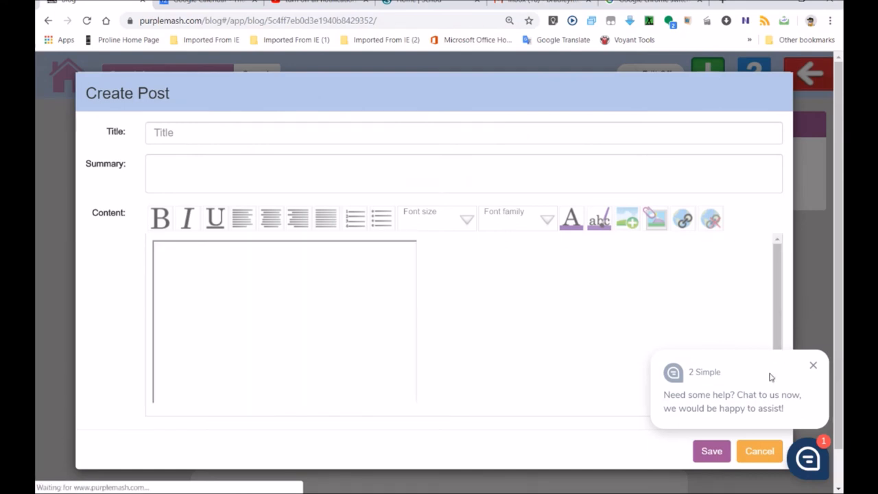